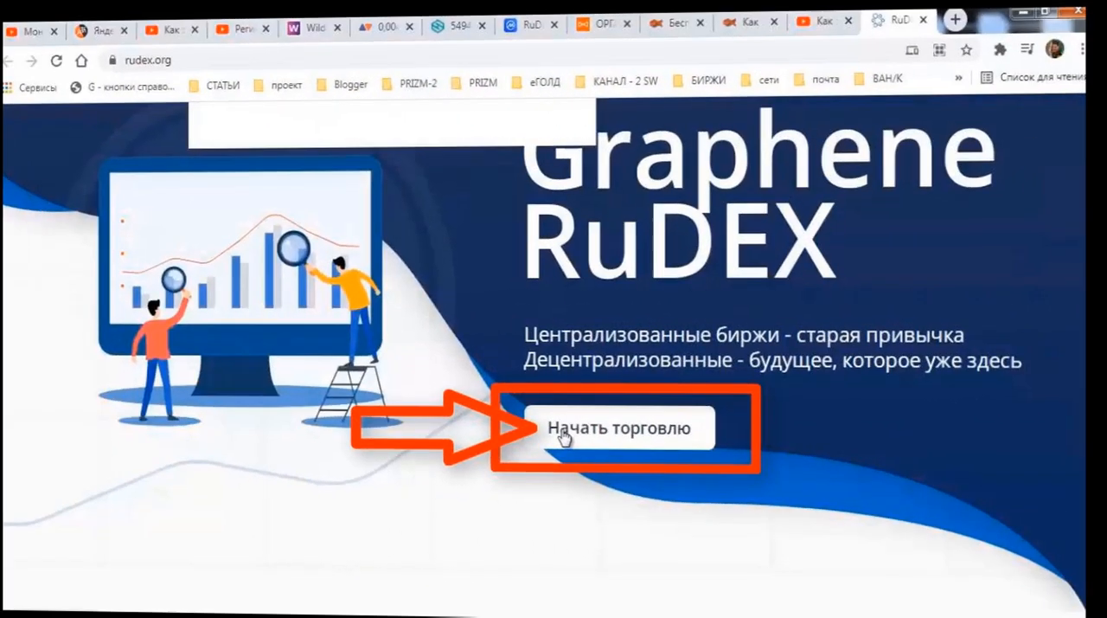
Start trading from rudex.org and copy the generated account password
click(621, 428)
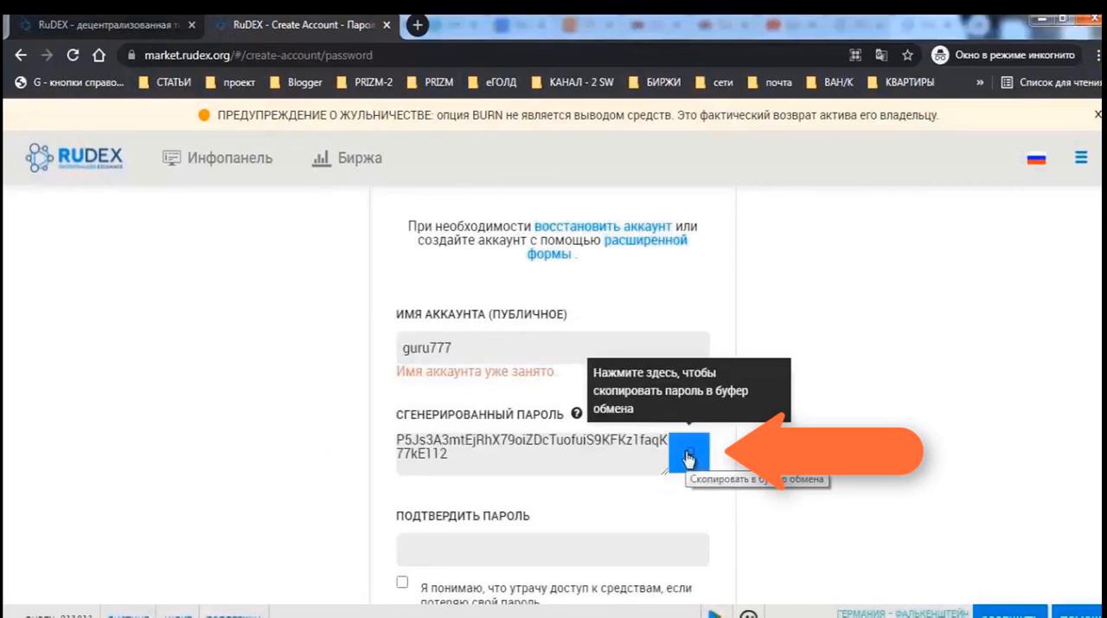
right_click(653, 465)
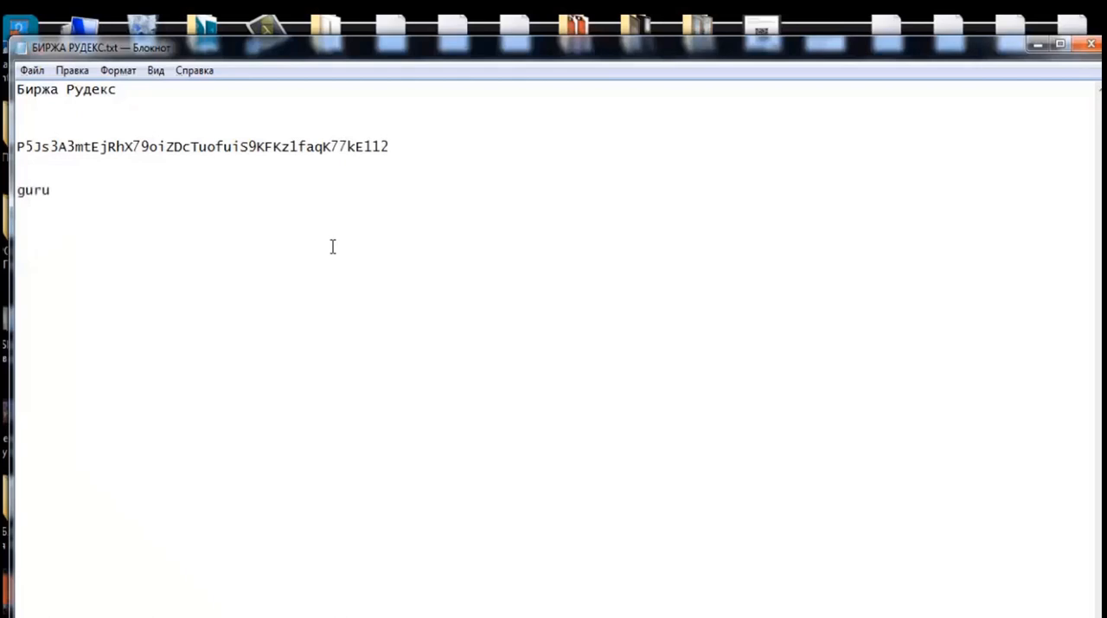
Complete the account name as guru777 in the notes and copy the password line
text(777)
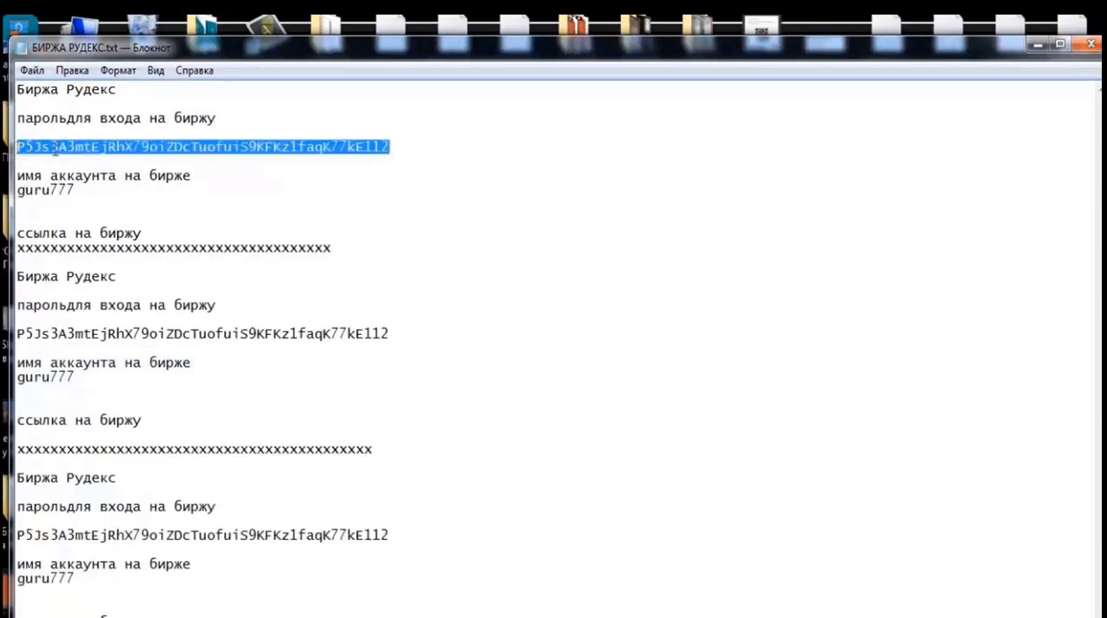
right_click(52, 146)
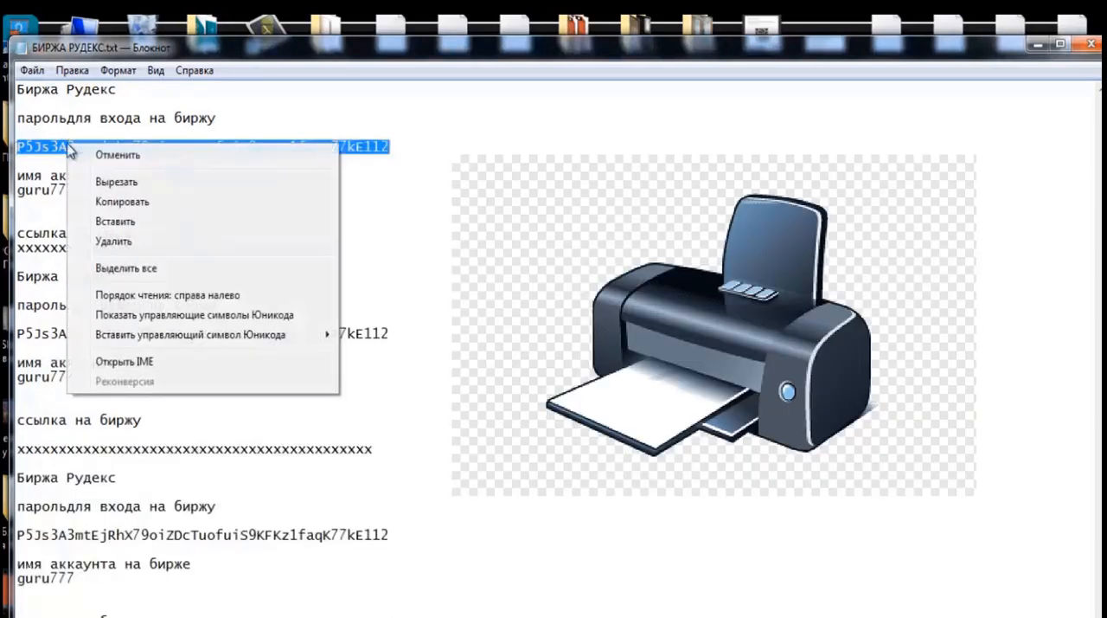
click(32, 70)
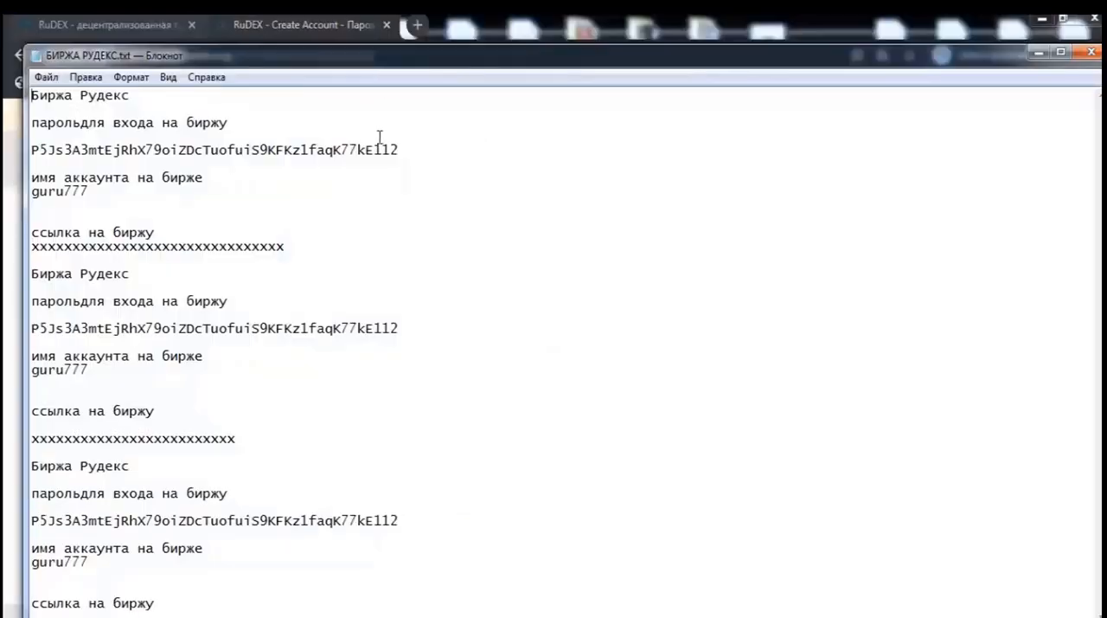
triple_click(214, 149)
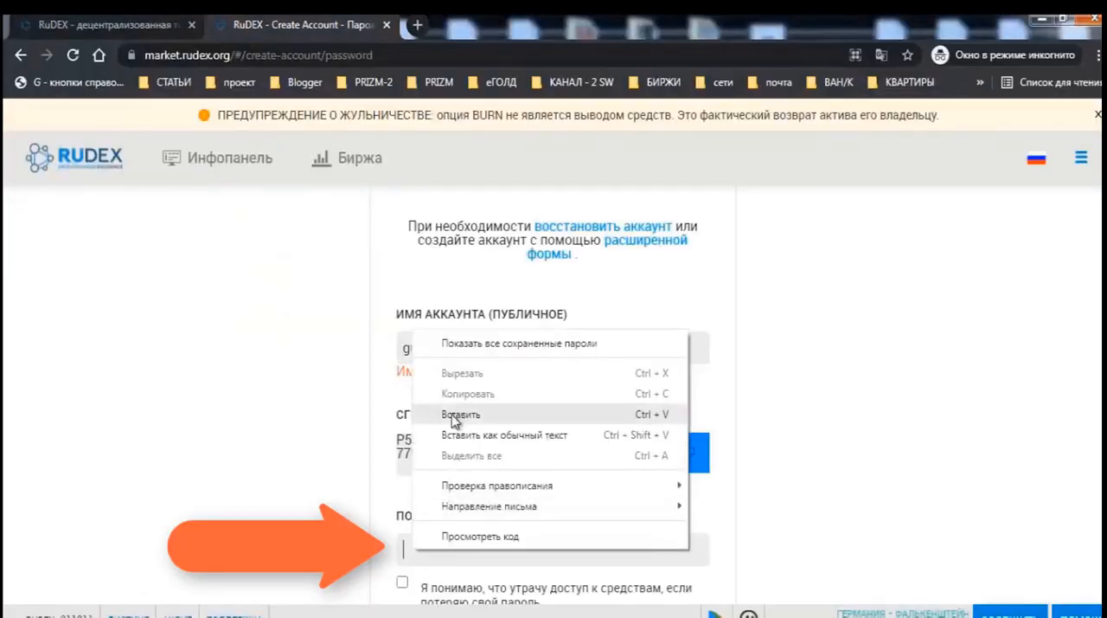
Paste the password confirmation, accept all three warnings and create the guru777 account
click(461, 413)
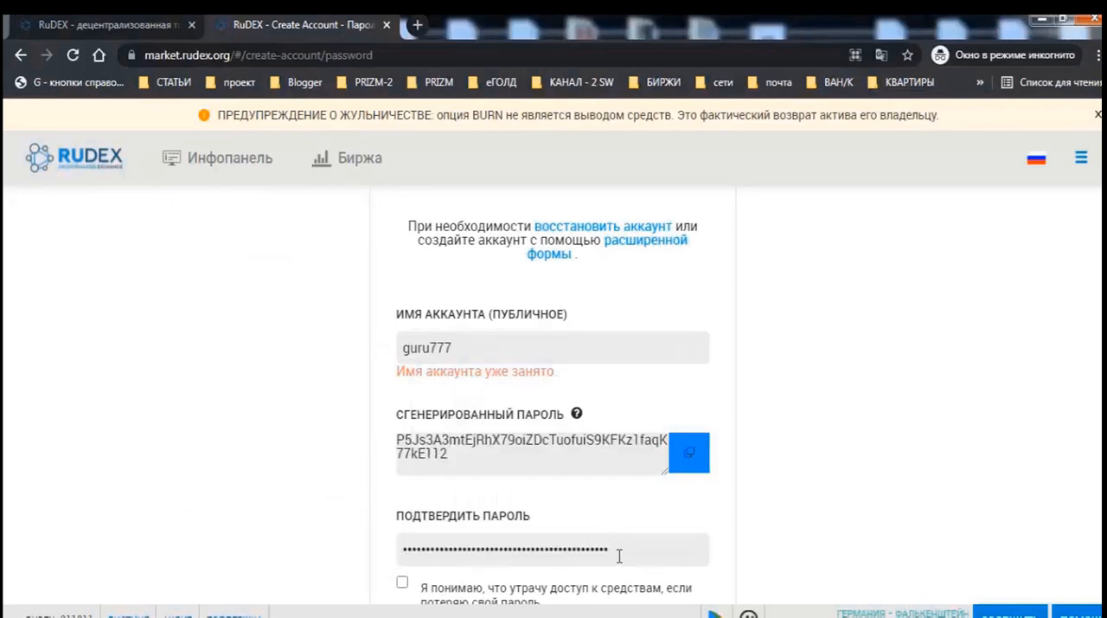
scroll(down, 3)
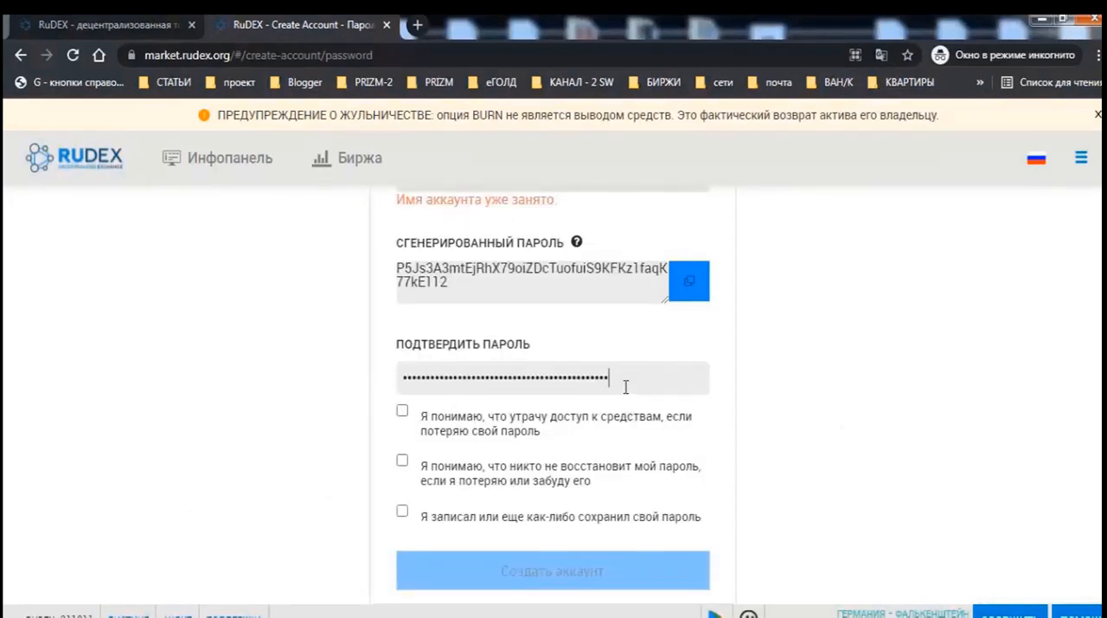
click(401, 409)
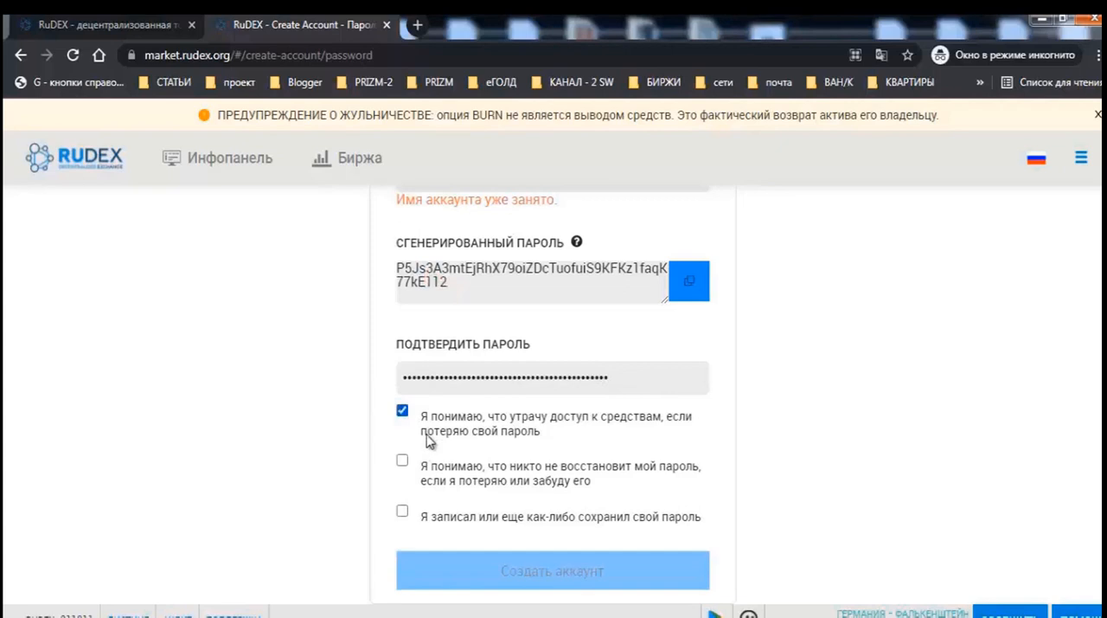
mouse_move(652, 446)
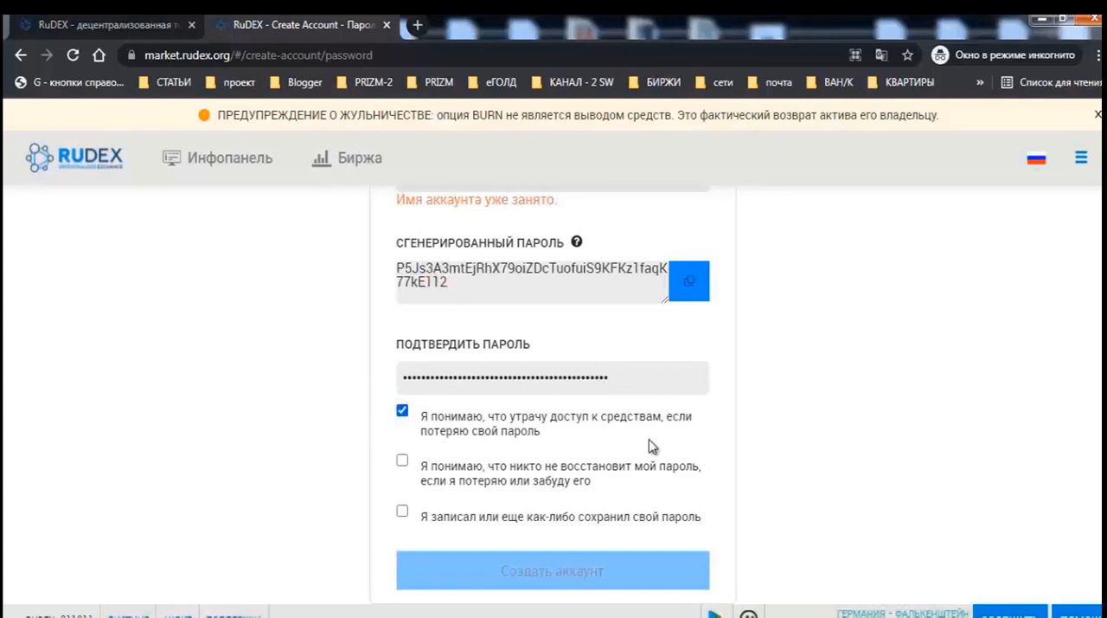
click(401, 459)
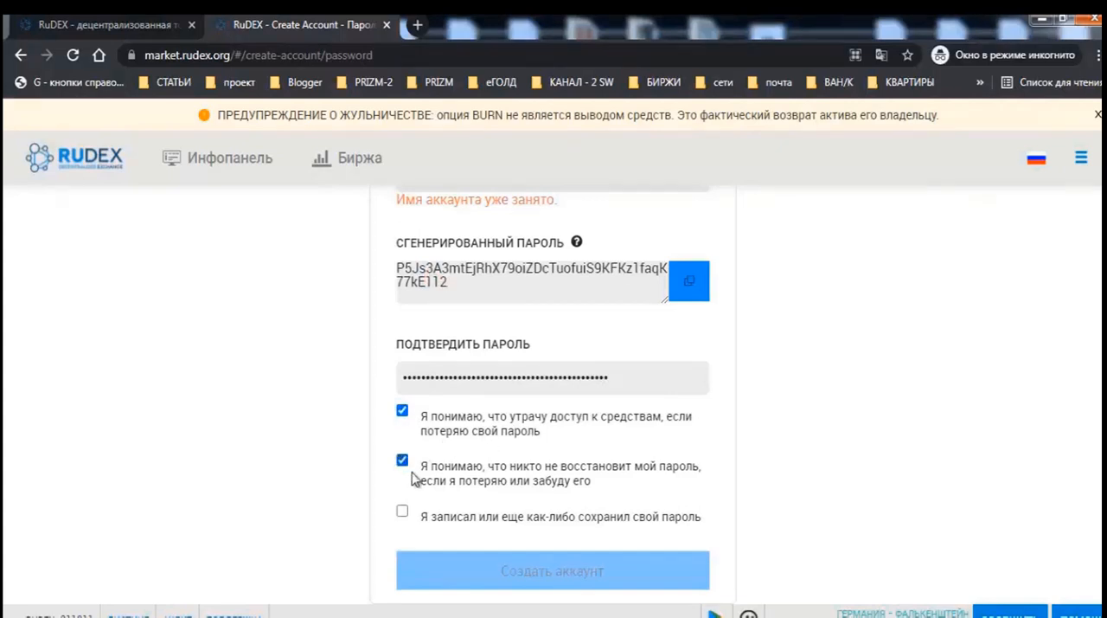
mouse_move(471, 506)
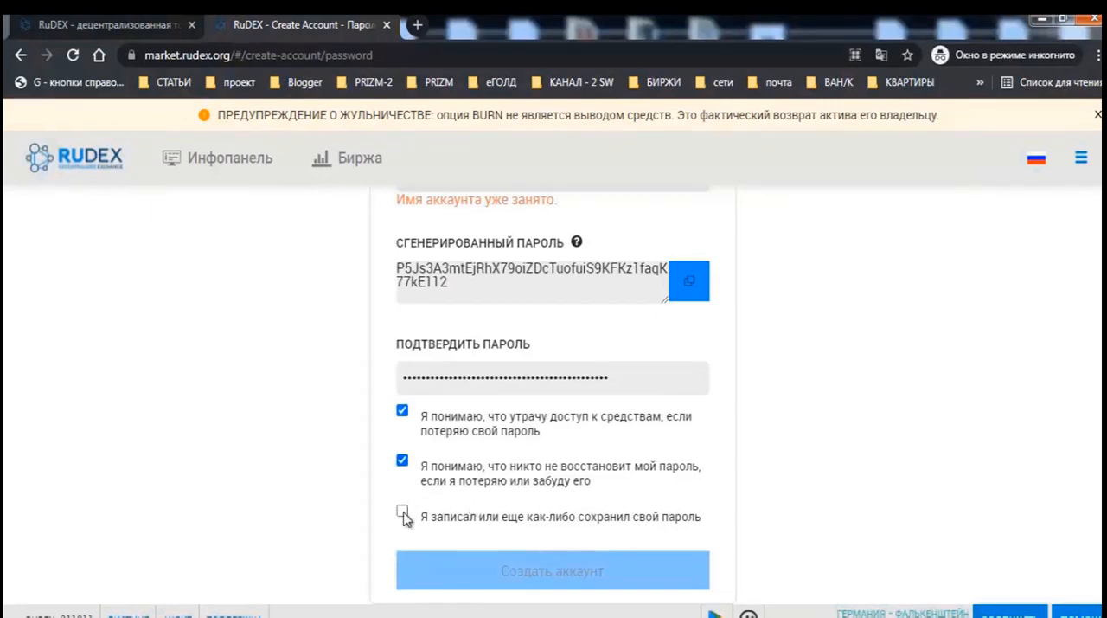
click(401, 510)
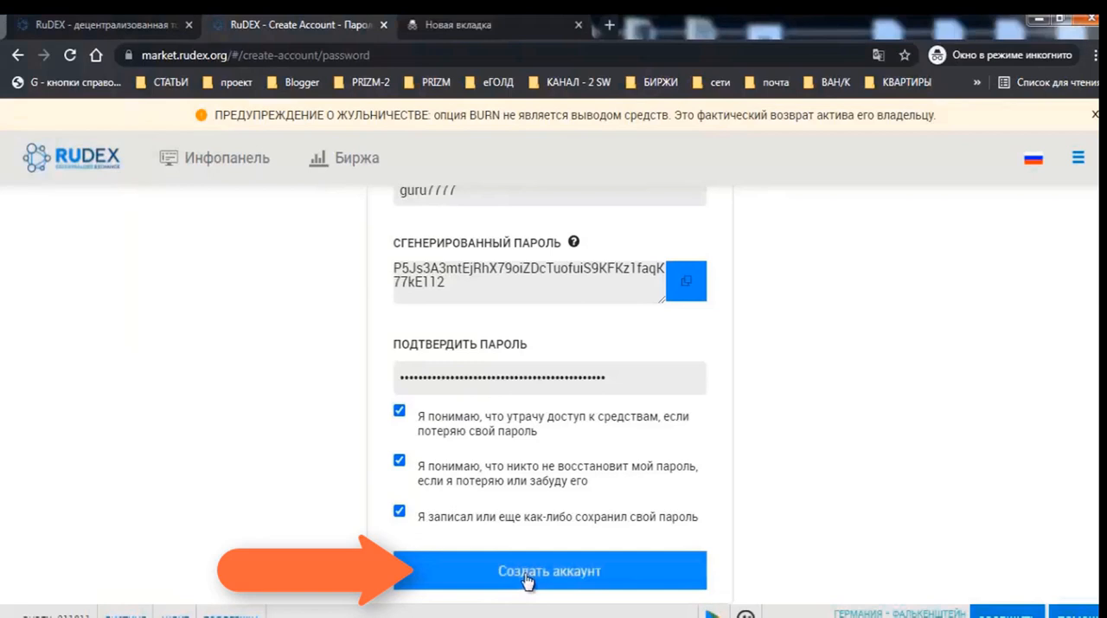
click(549, 570)
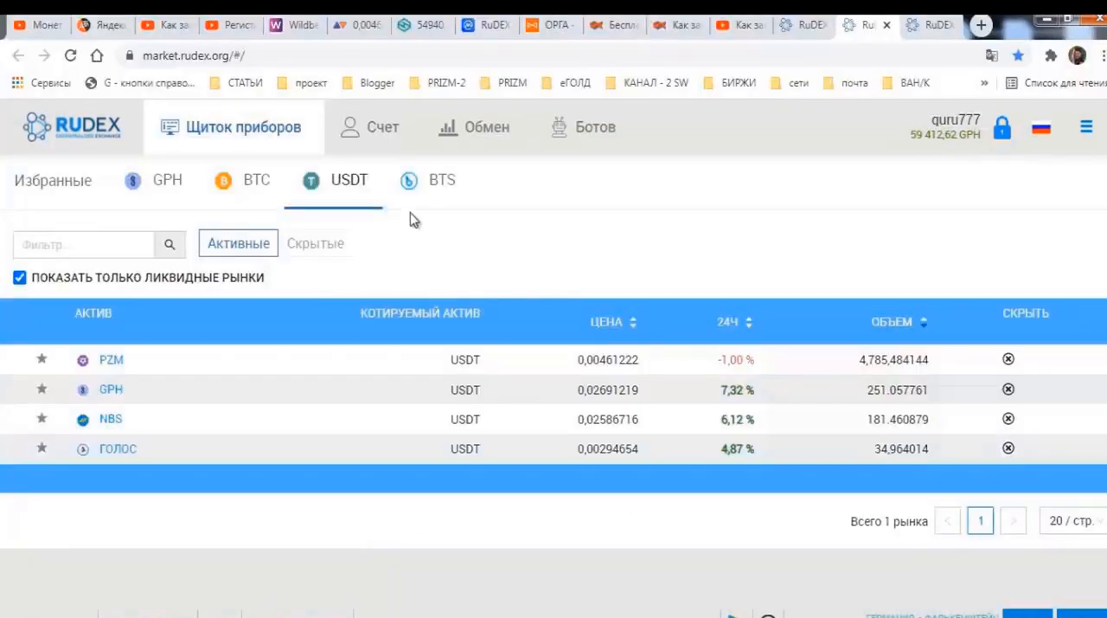
Load the PZM/USDT trading page from the dashboard's USDT market list
click(110, 359)
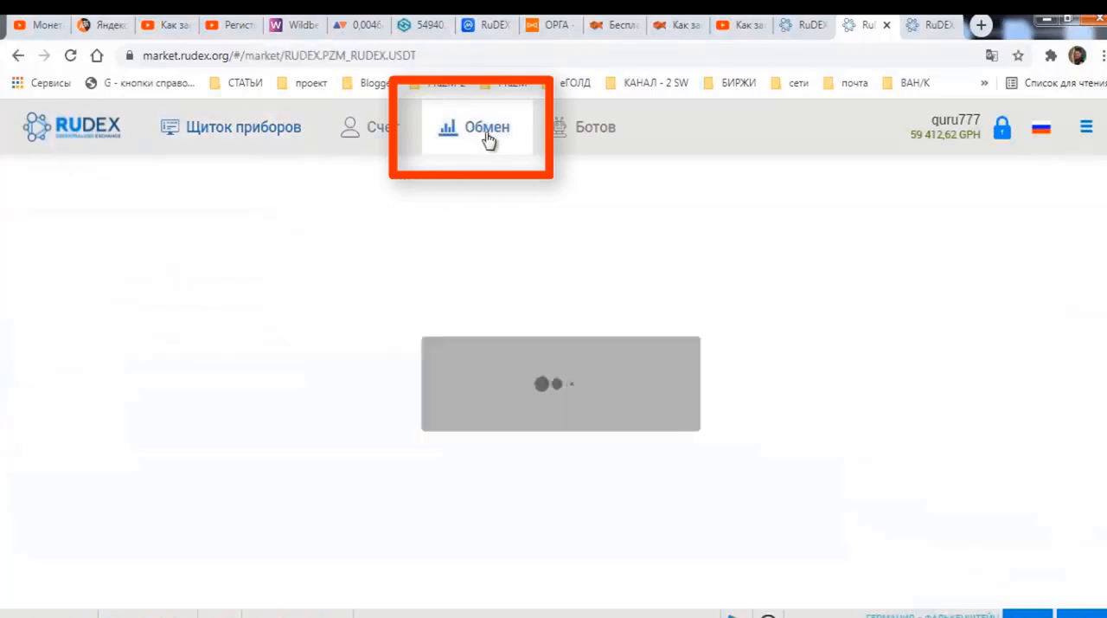
click(487, 127)
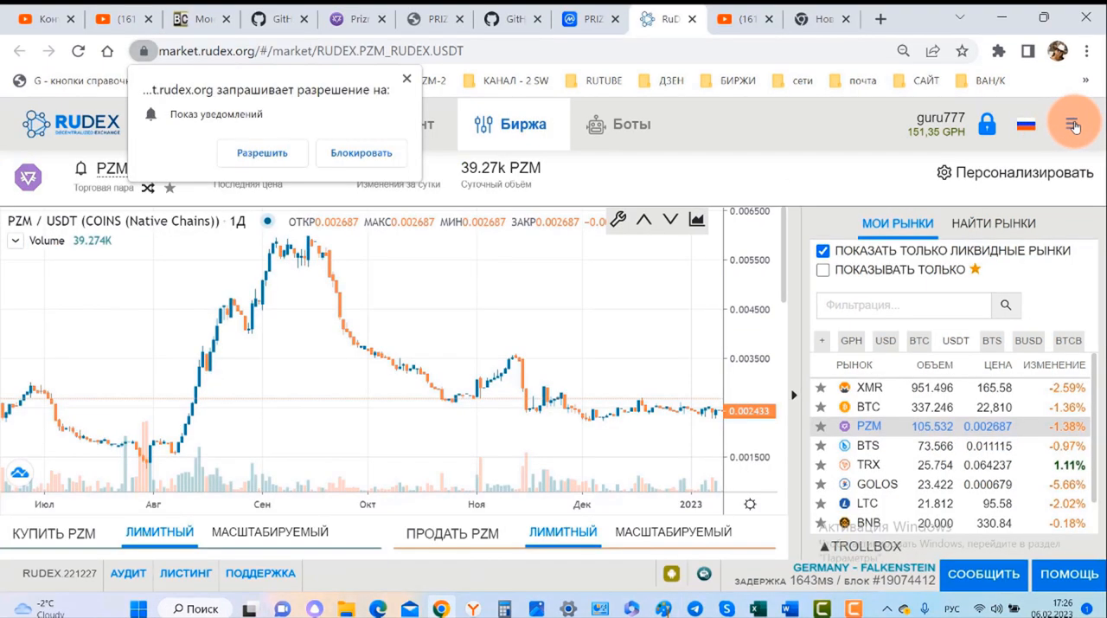
Reach the Депозит/Вывод page through the site's main menu
click(1074, 123)
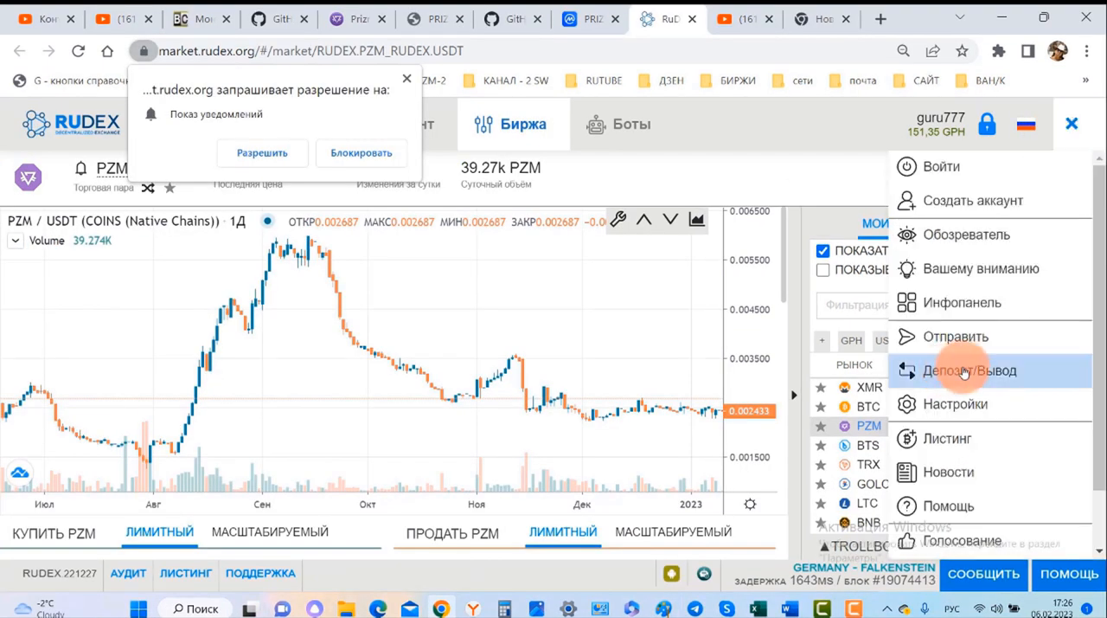
click(969, 370)
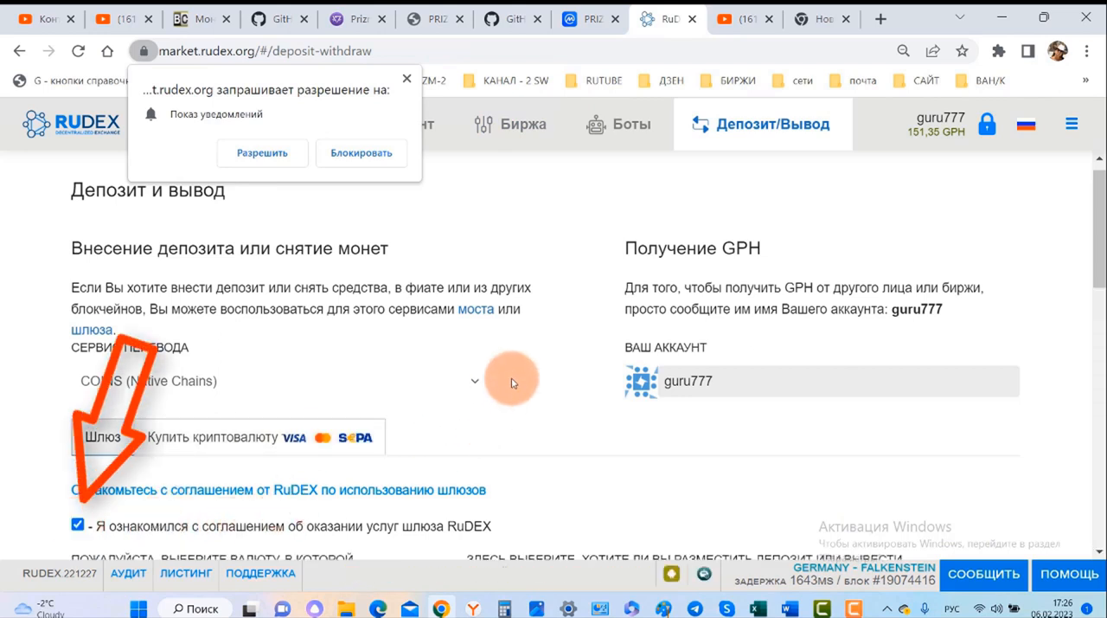
scroll(down, 3)
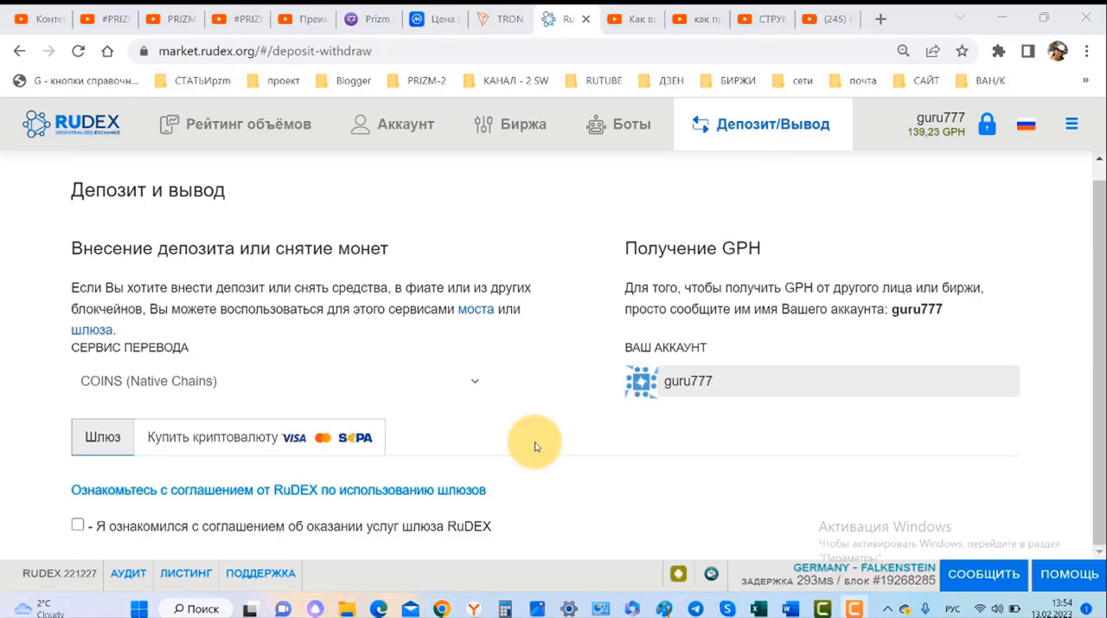
mouse_move(220, 448)
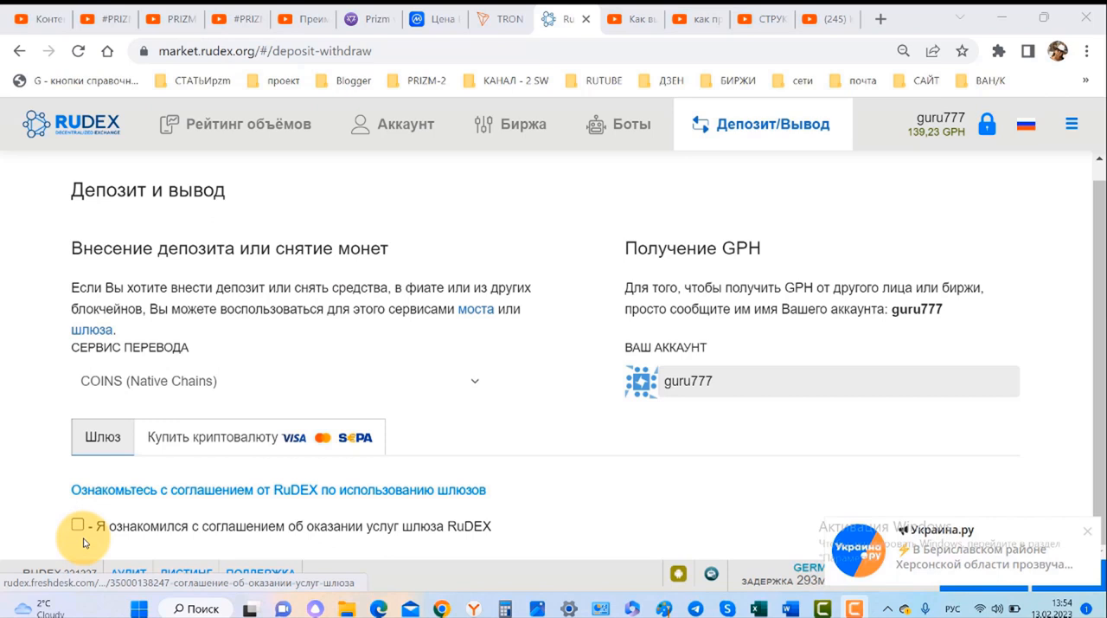
On the buy-crypto section pick BTC, then switch to ETH to show its deposit address
click(77, 525)
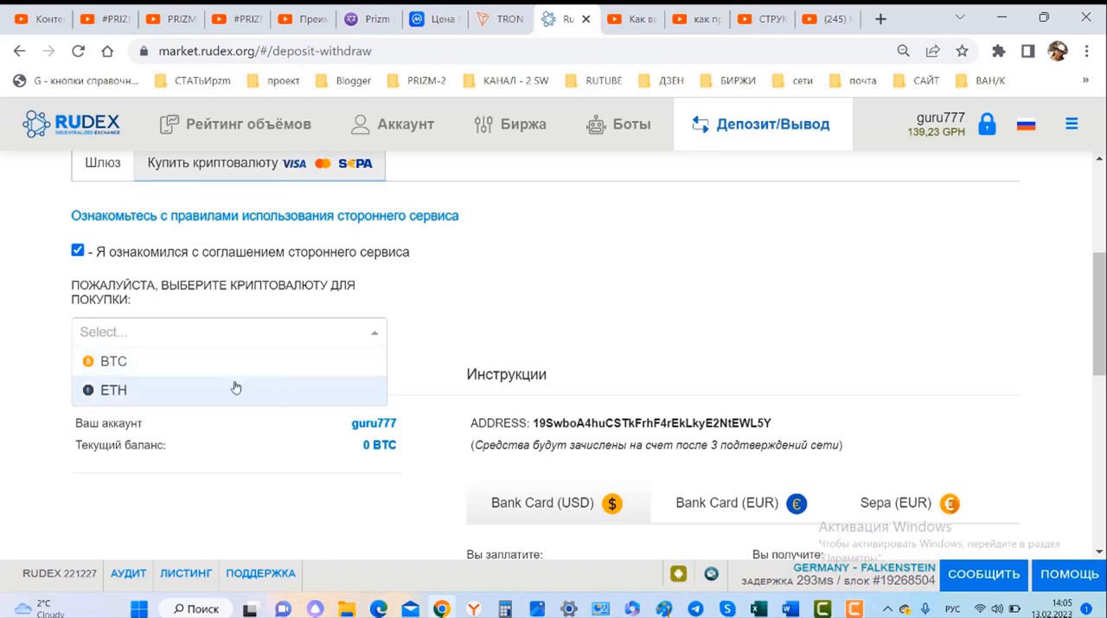
mouse_move(147, 393)
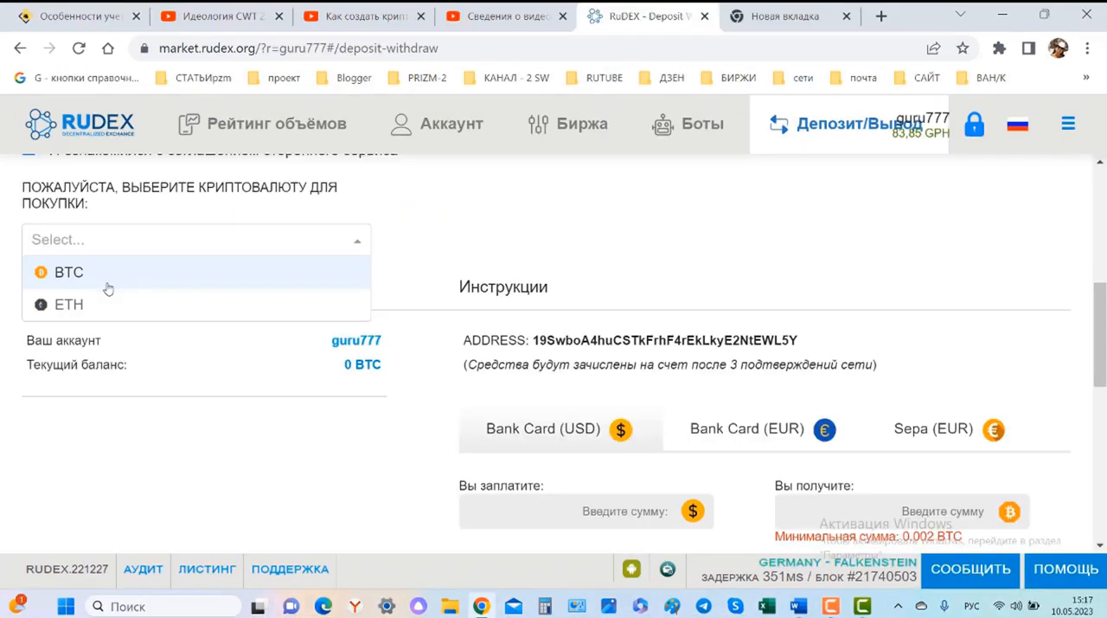
click(69, 271)
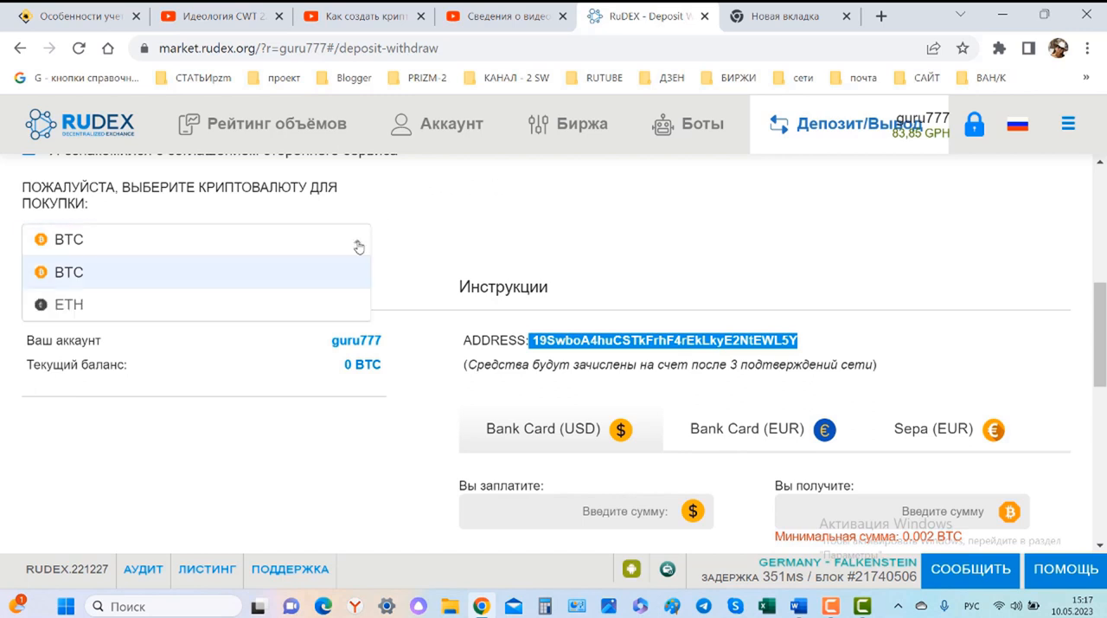
click(68, 304)
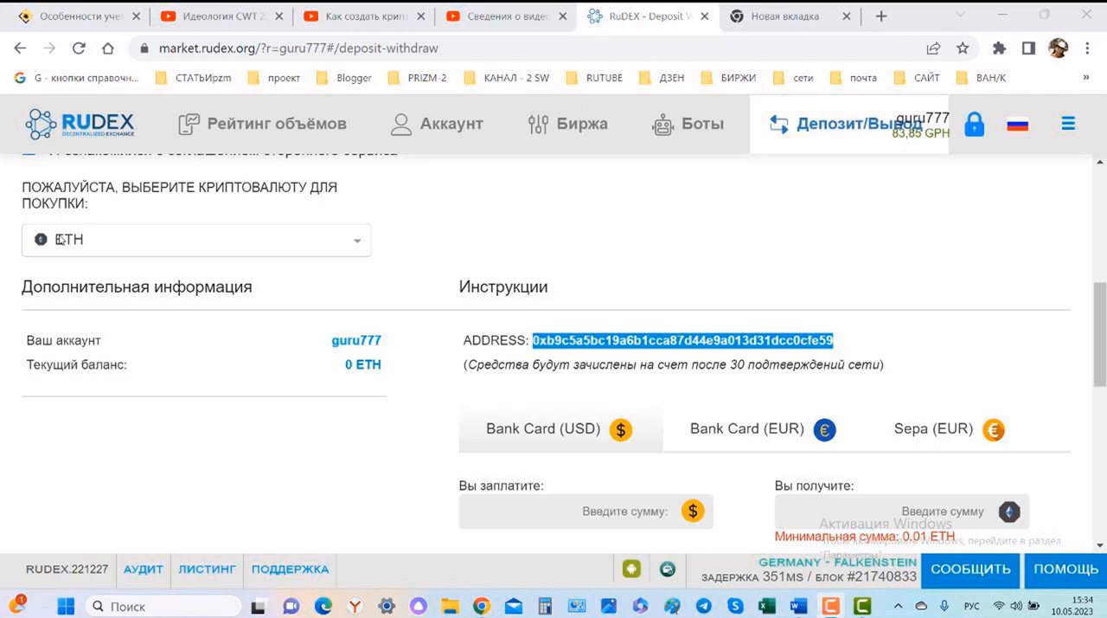
scroll(up, 3)
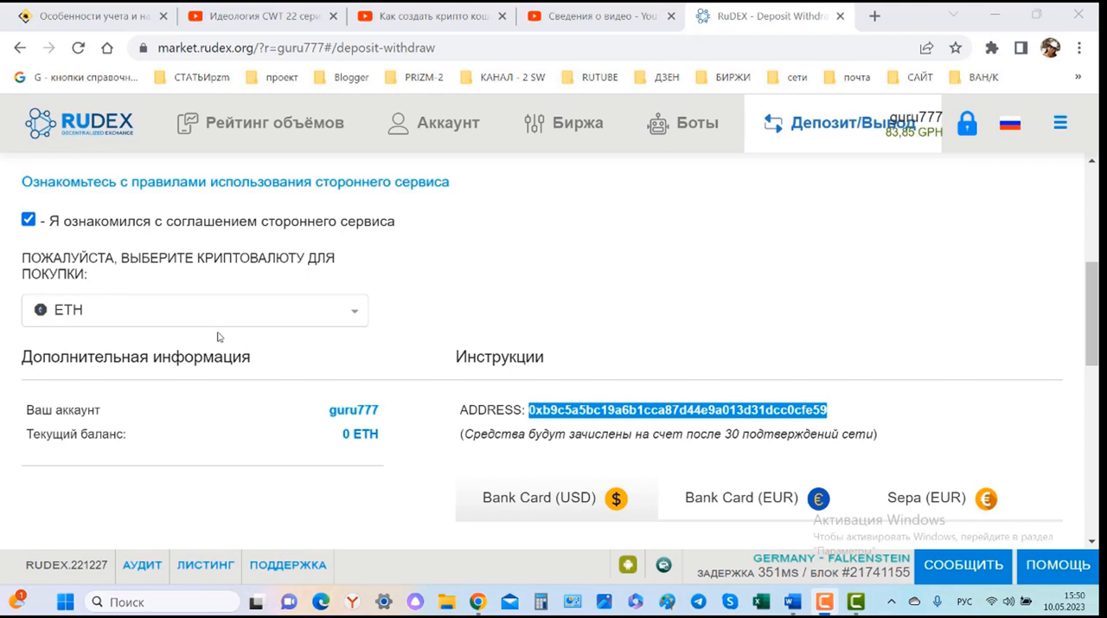
Review the 2 ETH bank-card quote of 3643,48 EUR on the buy-crypto form
scroll(down, 3)
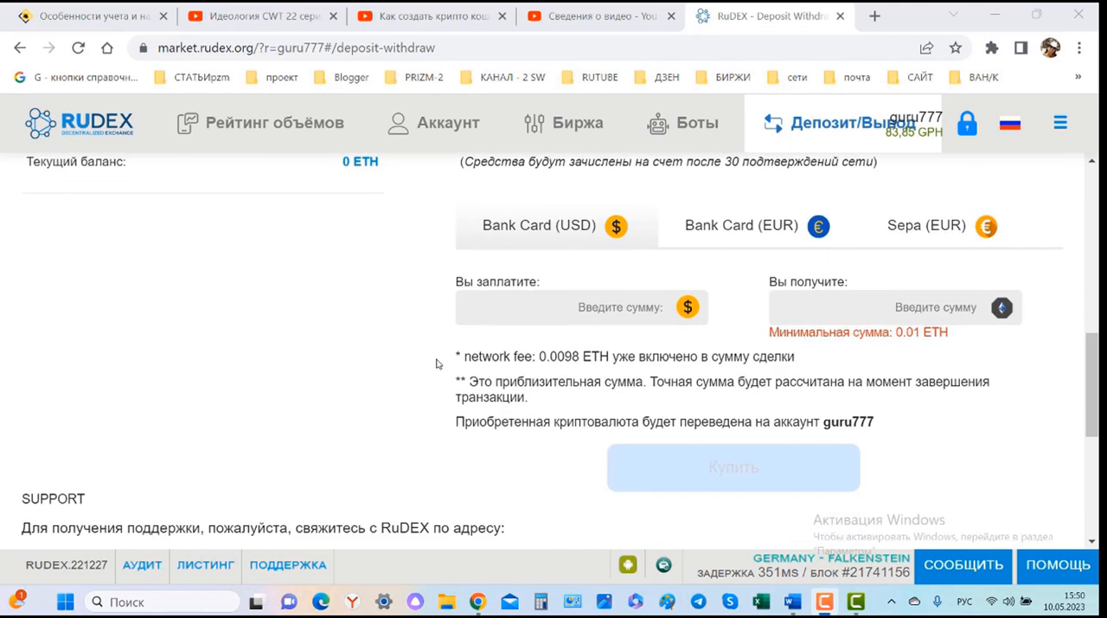
mouse_move(896, 357)
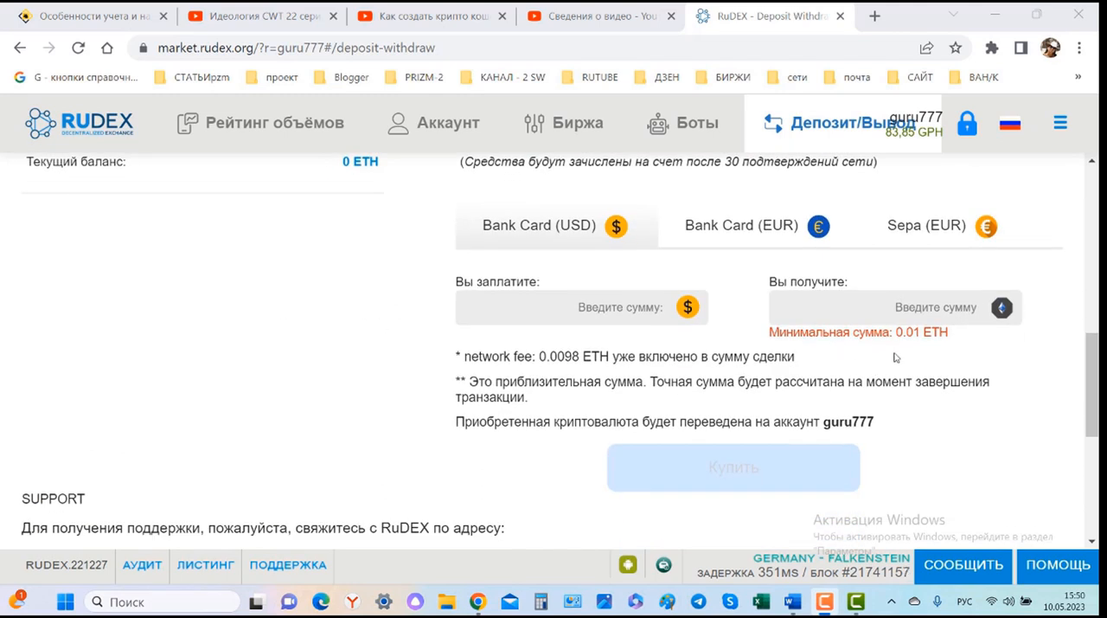
mouse_move(906, 347)
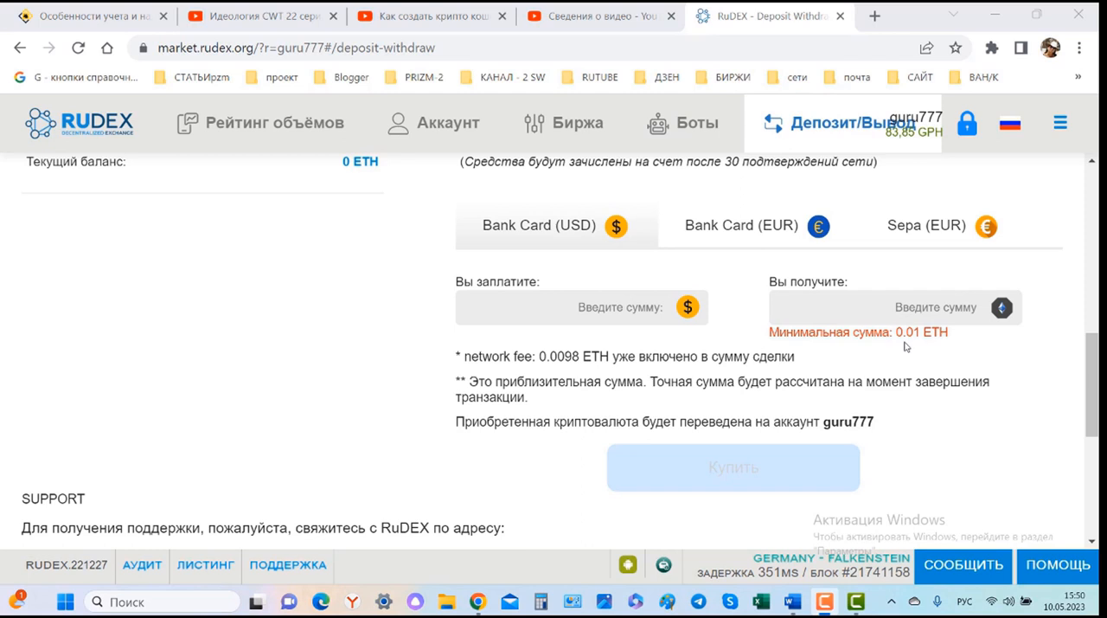
mouse_move(919, 345)
text(2)
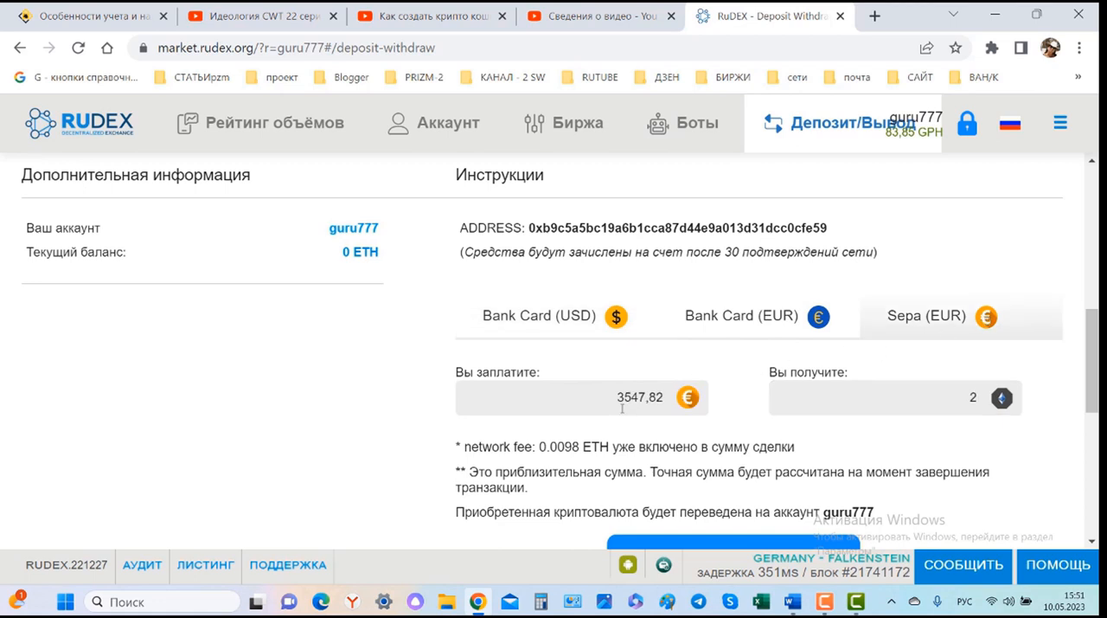
mouse_move(850, 333)
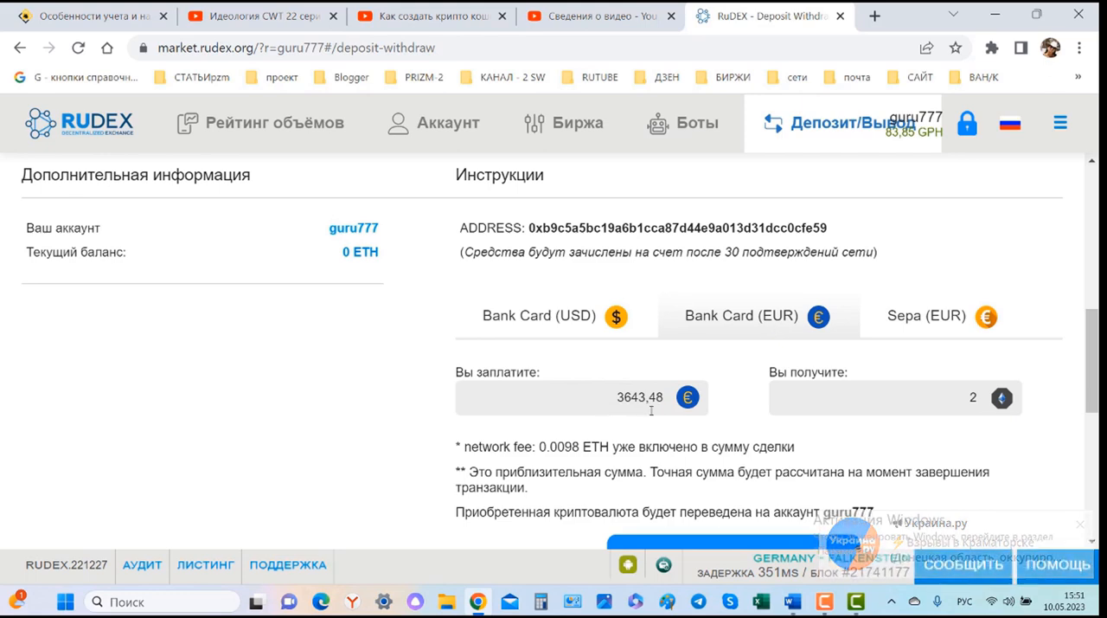
scroll(down, 3)
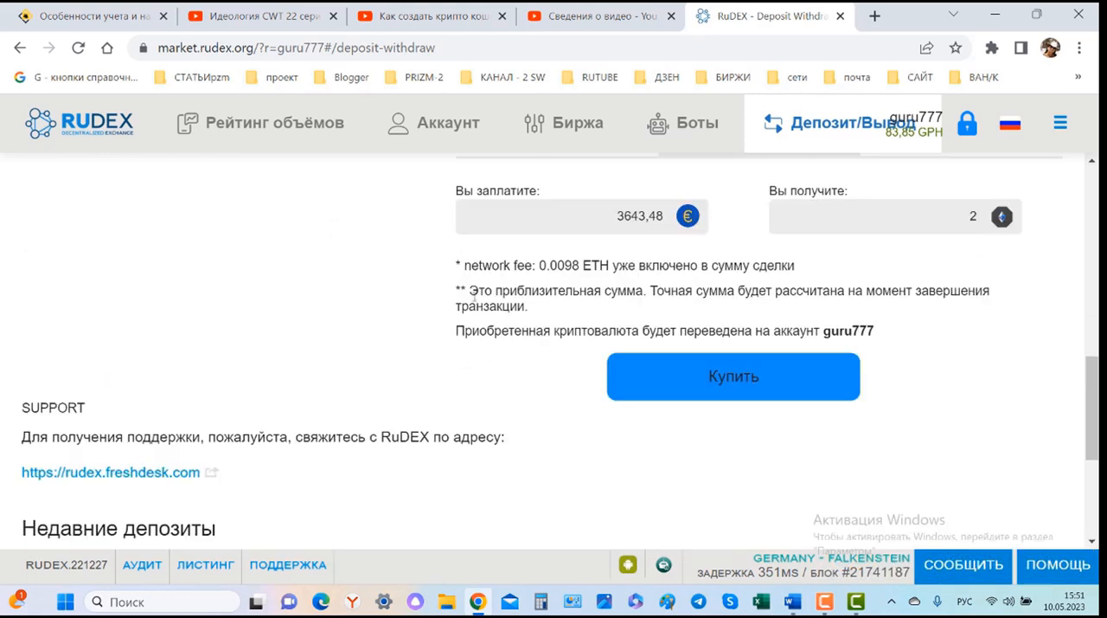
mouse_move(637, 305)
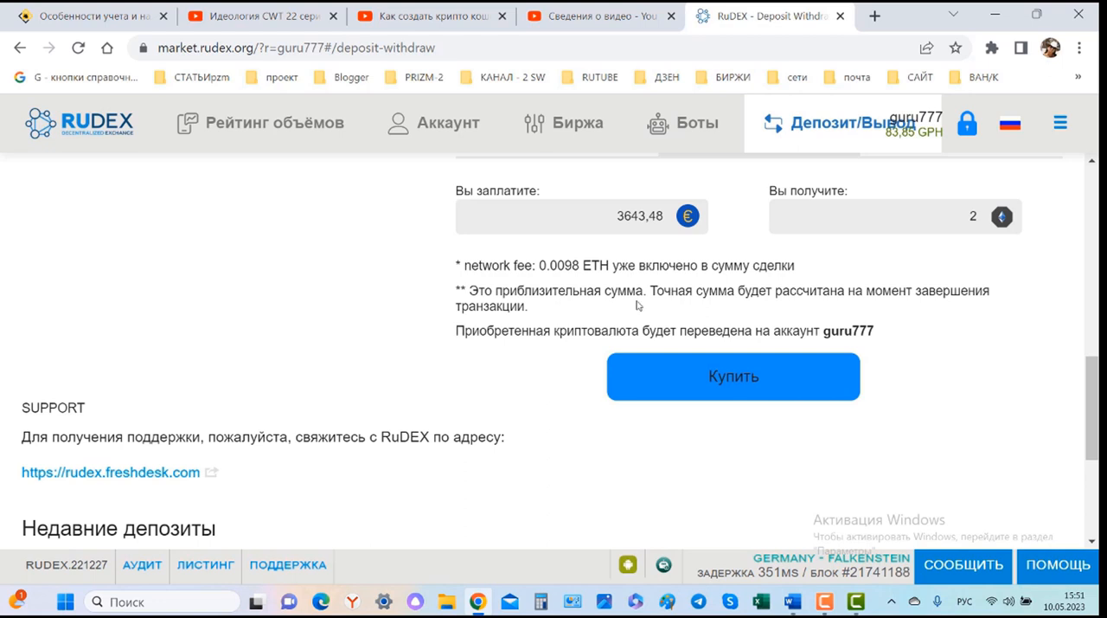
mouse_move(884, 307)
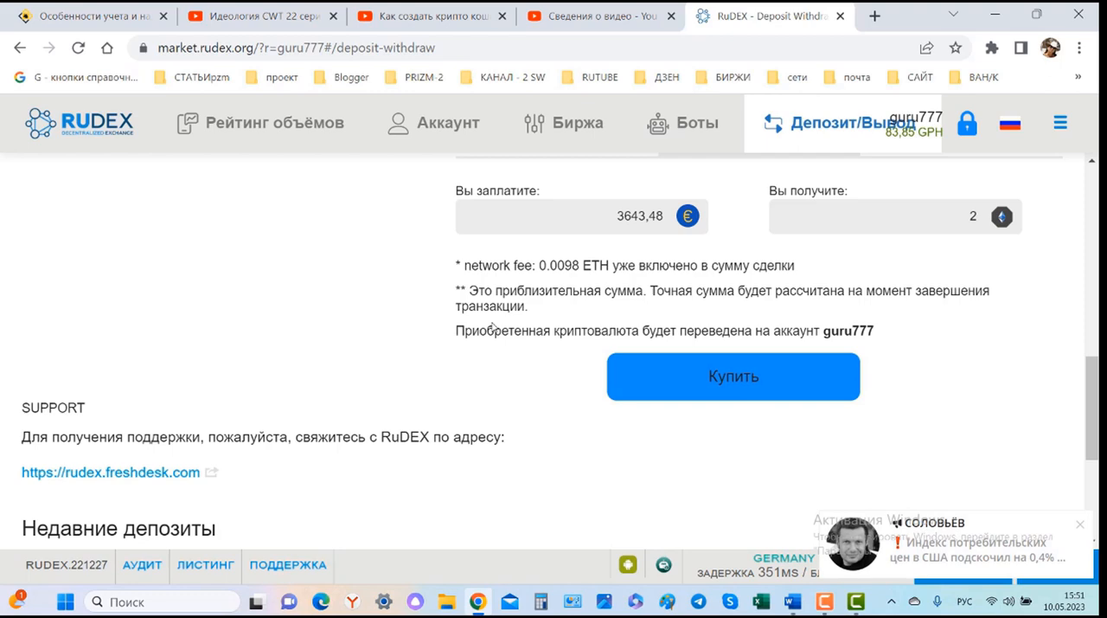
mouse_move(733, 376)
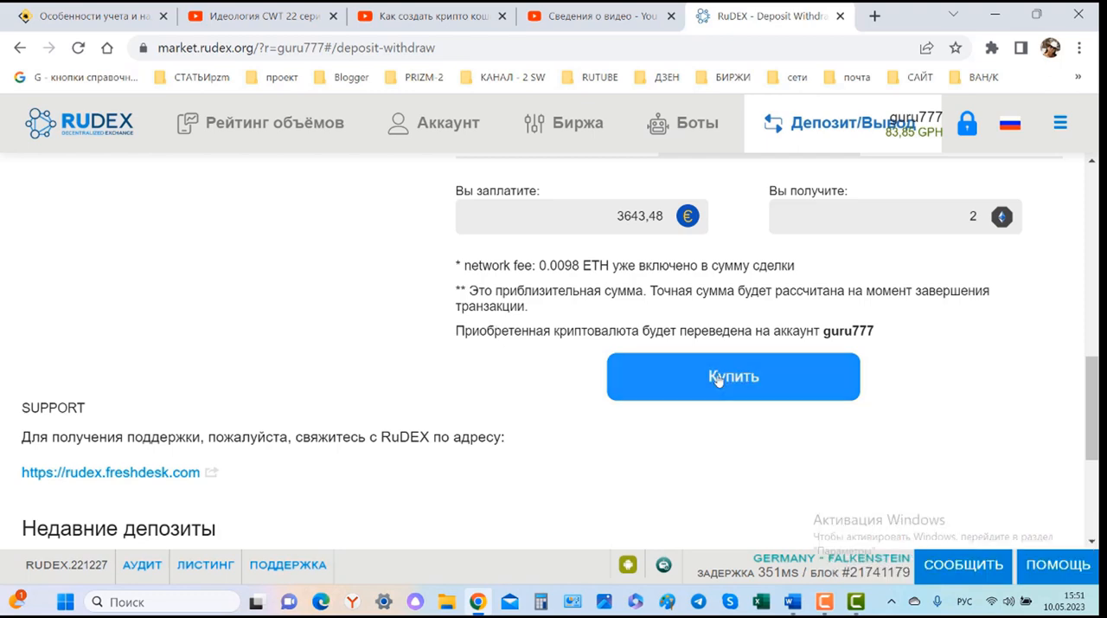
scroll(up, 3)
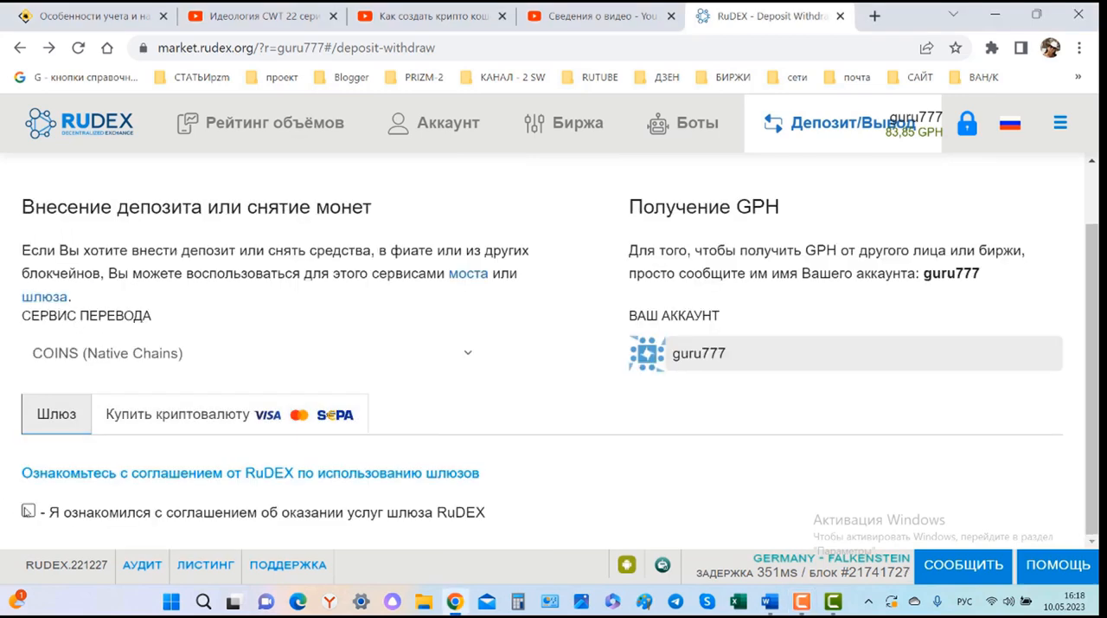
Accept the gateway agreement, choose USDT and copy its TRC-20 deposit address
click(27, 511)
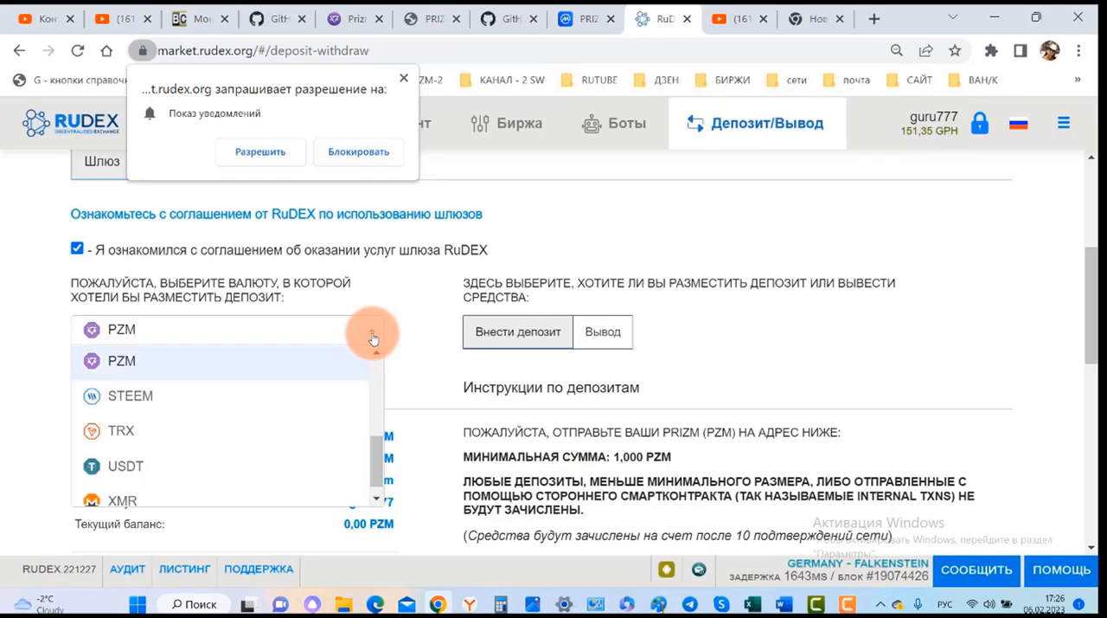
click(126, 465)
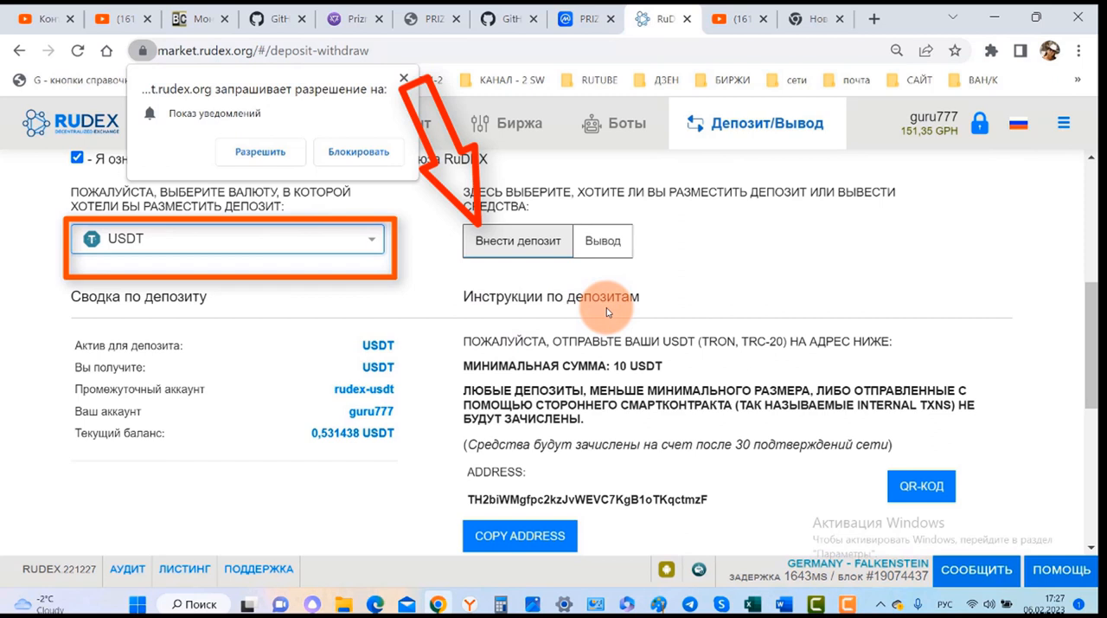
mouse_move(682, 351)
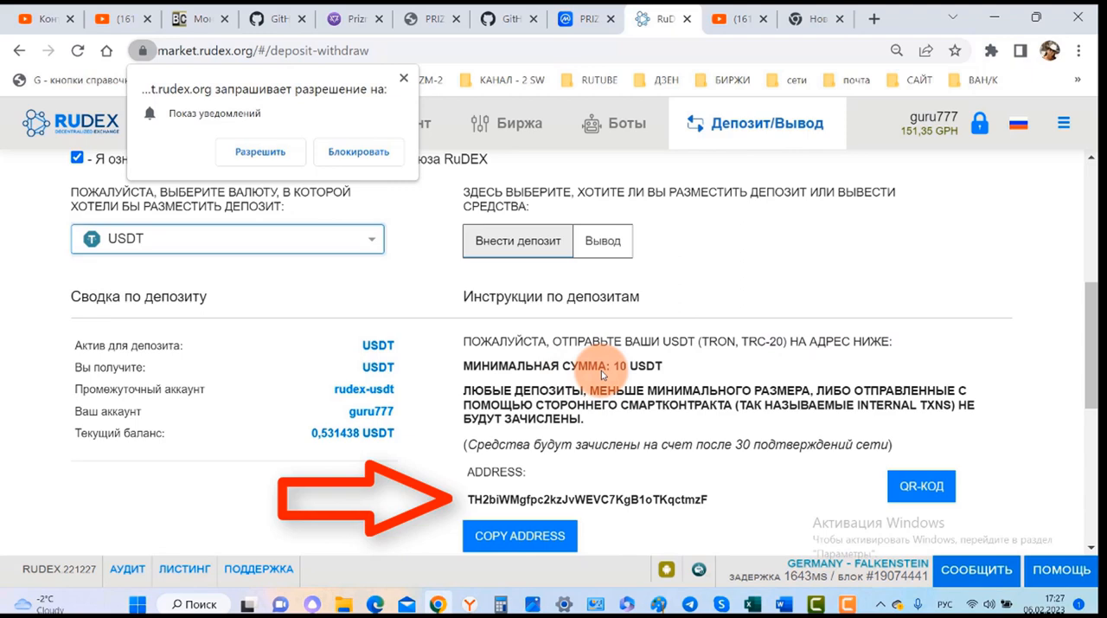
scroll(down, 3)
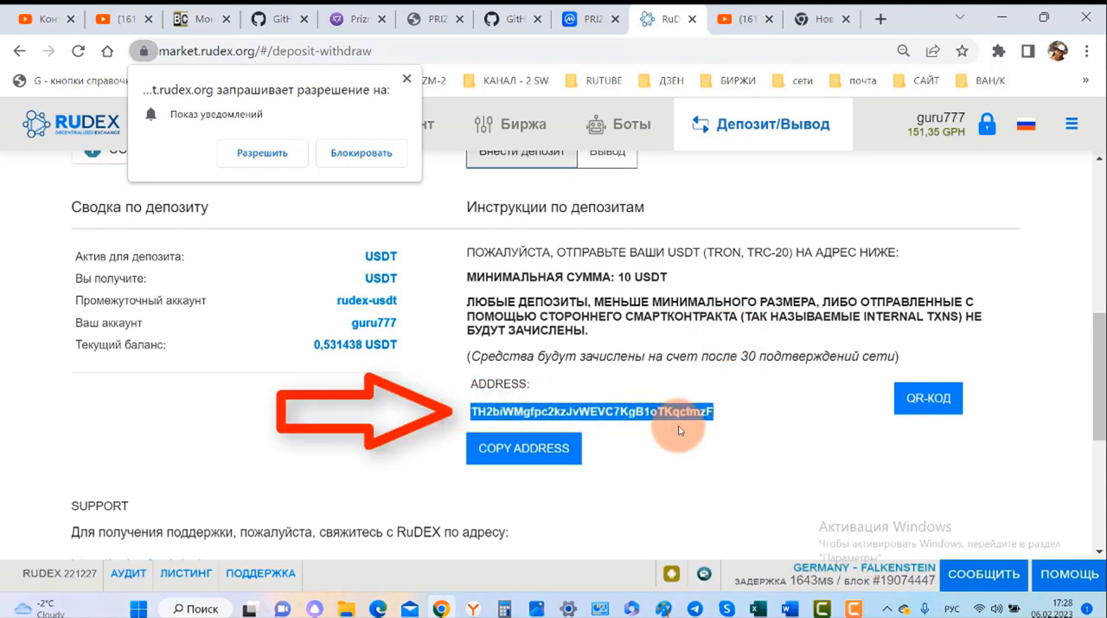
click(523, 448)
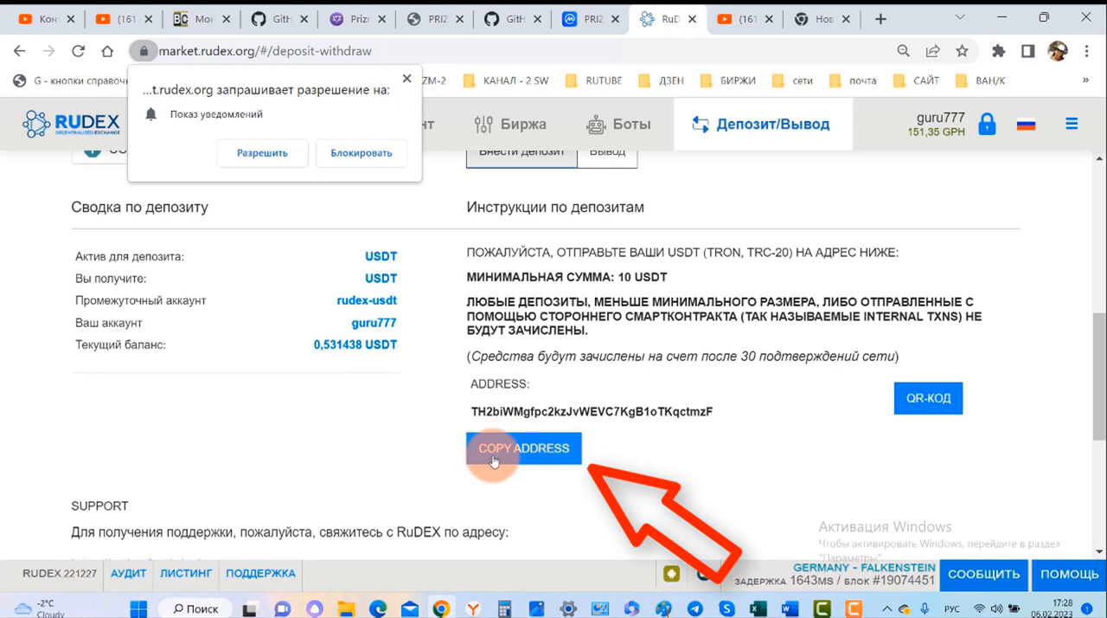
click(523, 448)
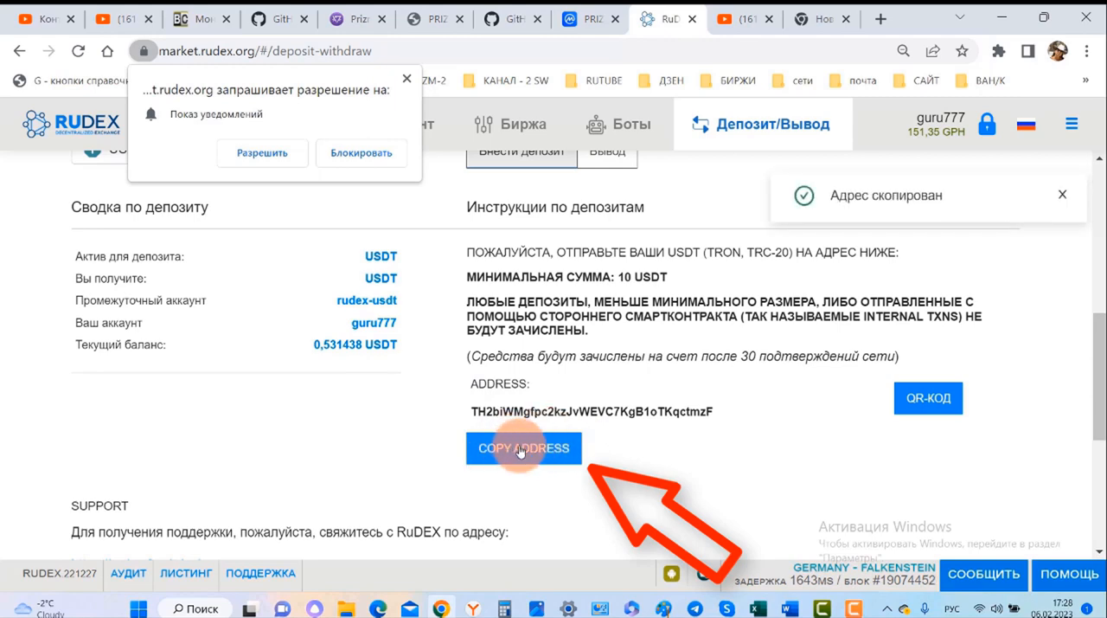
click(804, 16)
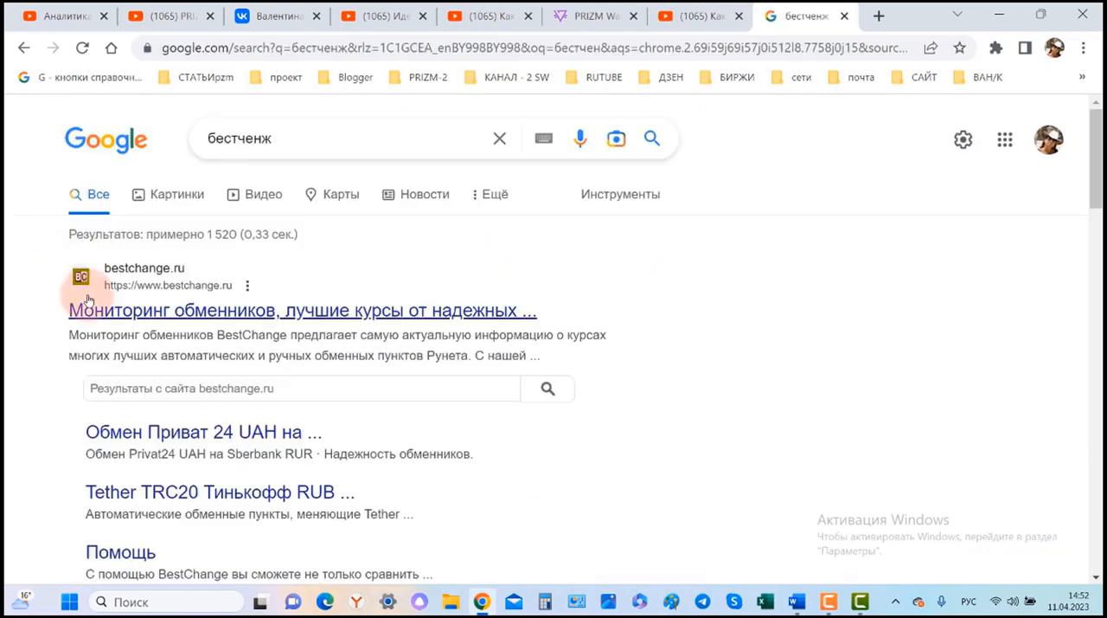
mouse_move(145, 313)
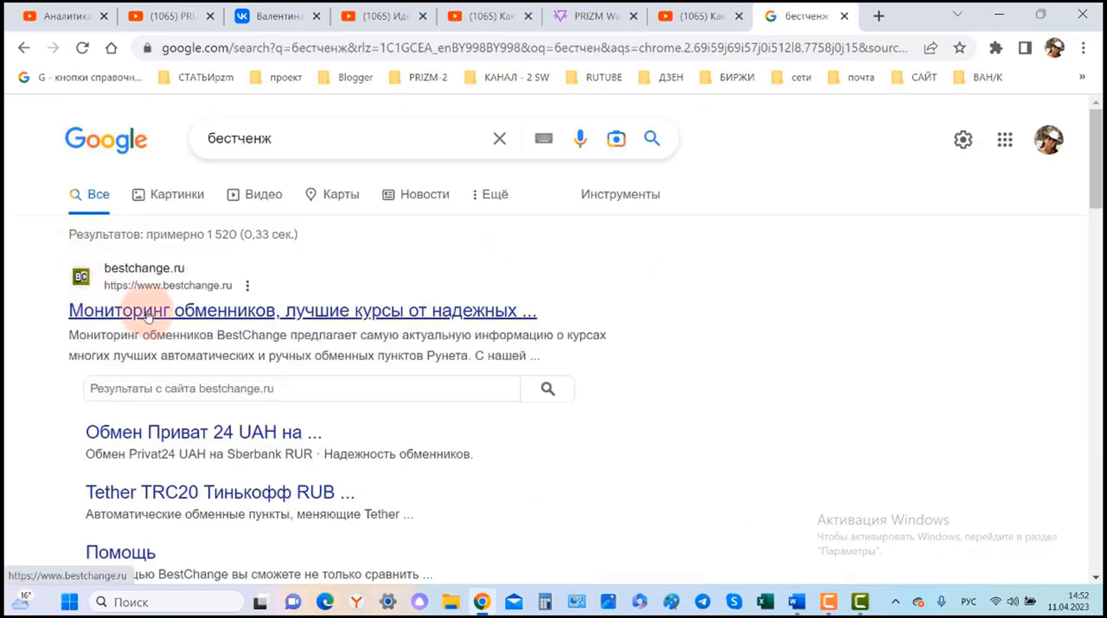
Visit bestchange.ru from the search results and look through its currency table
click(302, 311)
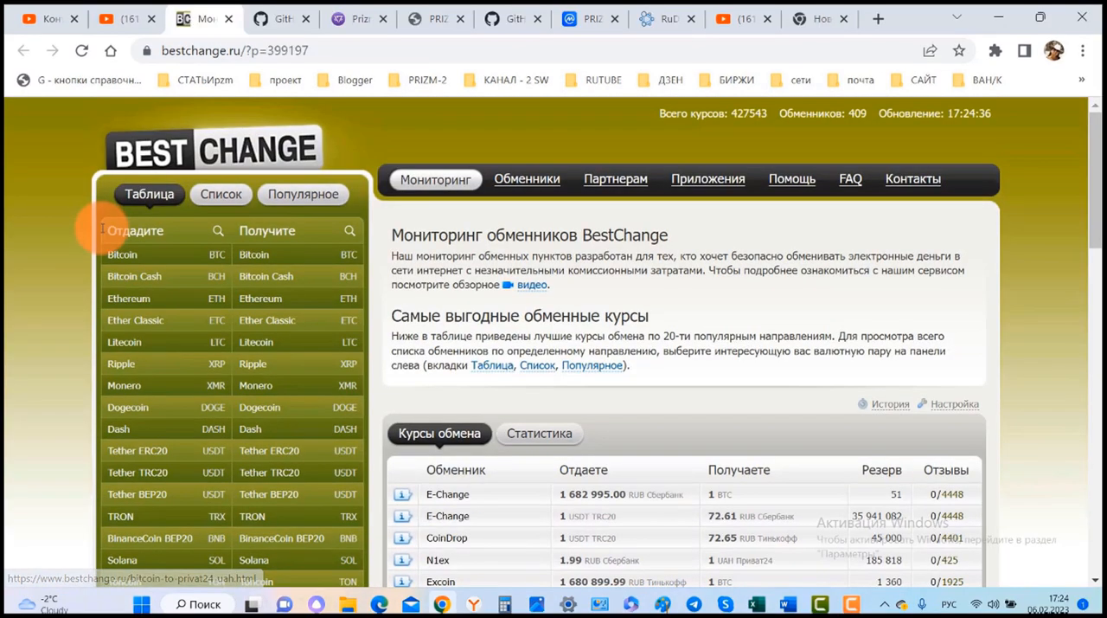
scroll(down, 3)
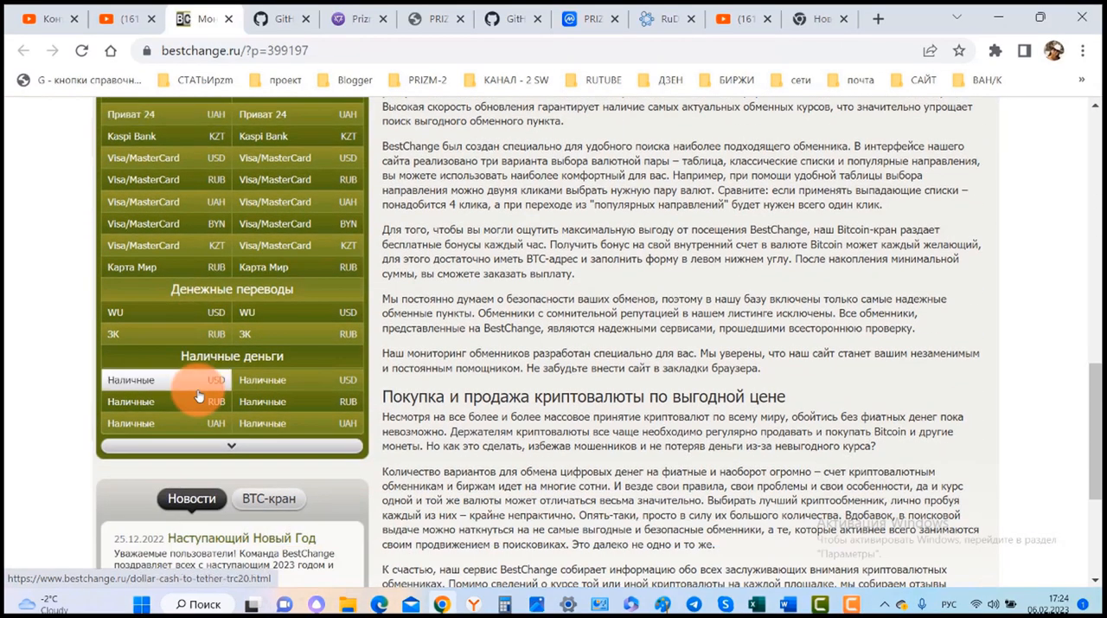
scroll(up, 3)
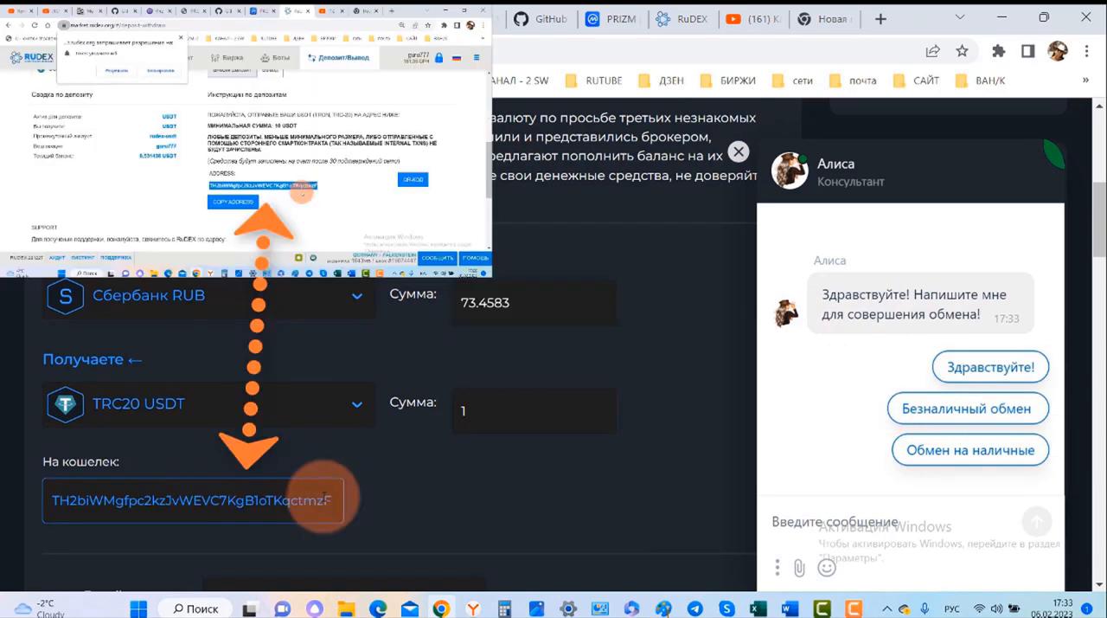
Return to the RuDEX PZM/USDT market tab after setting up the 1 USDT exchange
click(186, 18)
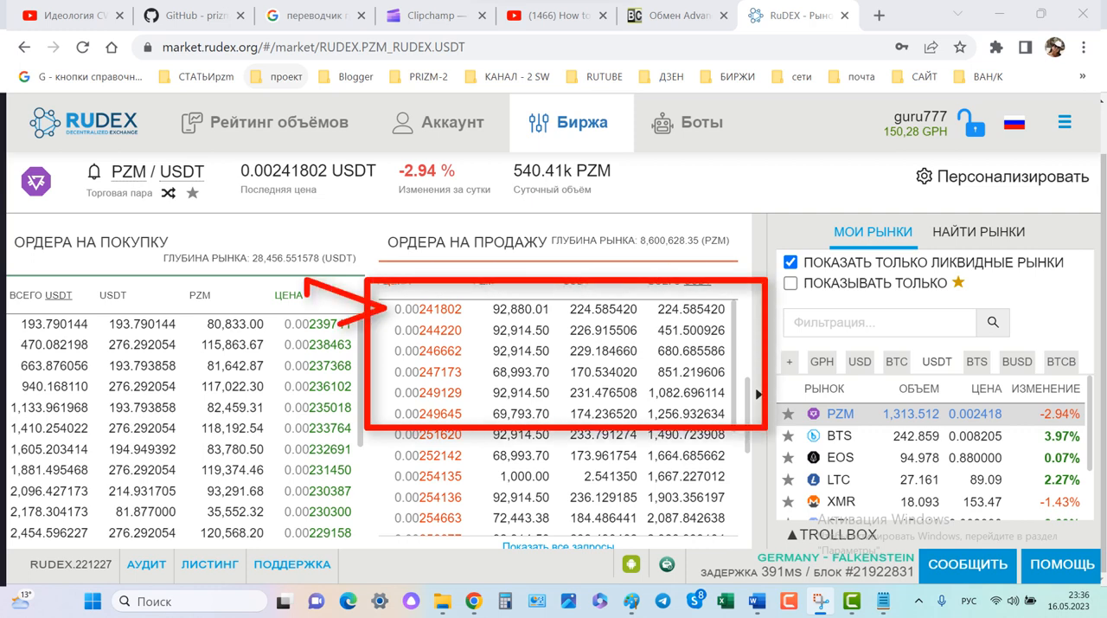
Select the lowest-priced PZM sell order to fill the PZM/USDT buy form
click(428, 309)
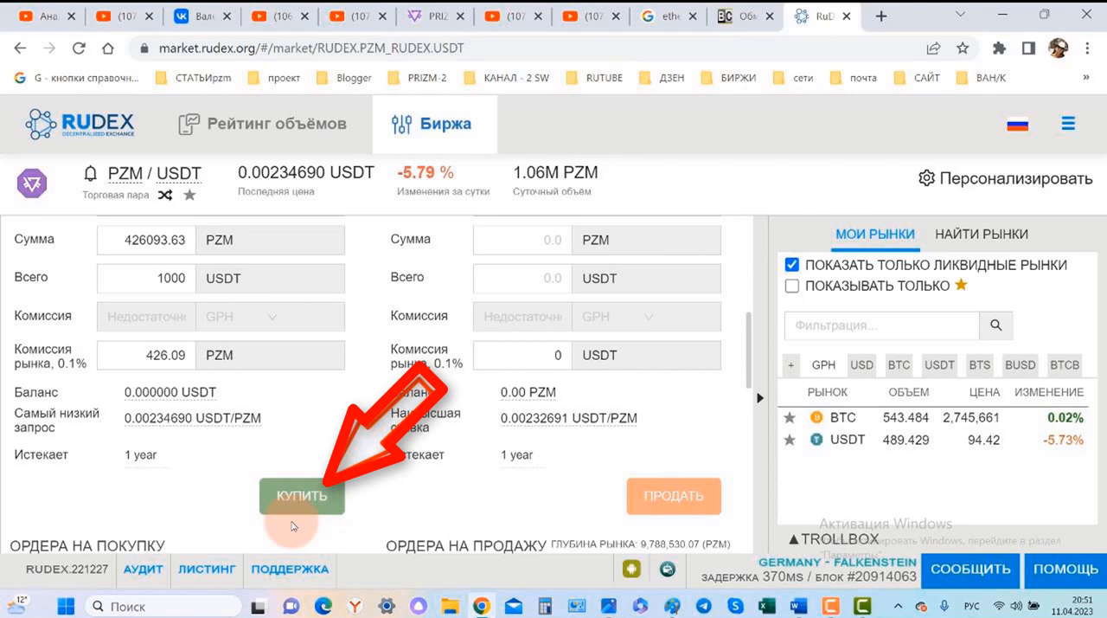
Place the PZM buy order, then start a PZM withdrawal from the deposit/withdrawal page
click(1071, 124)
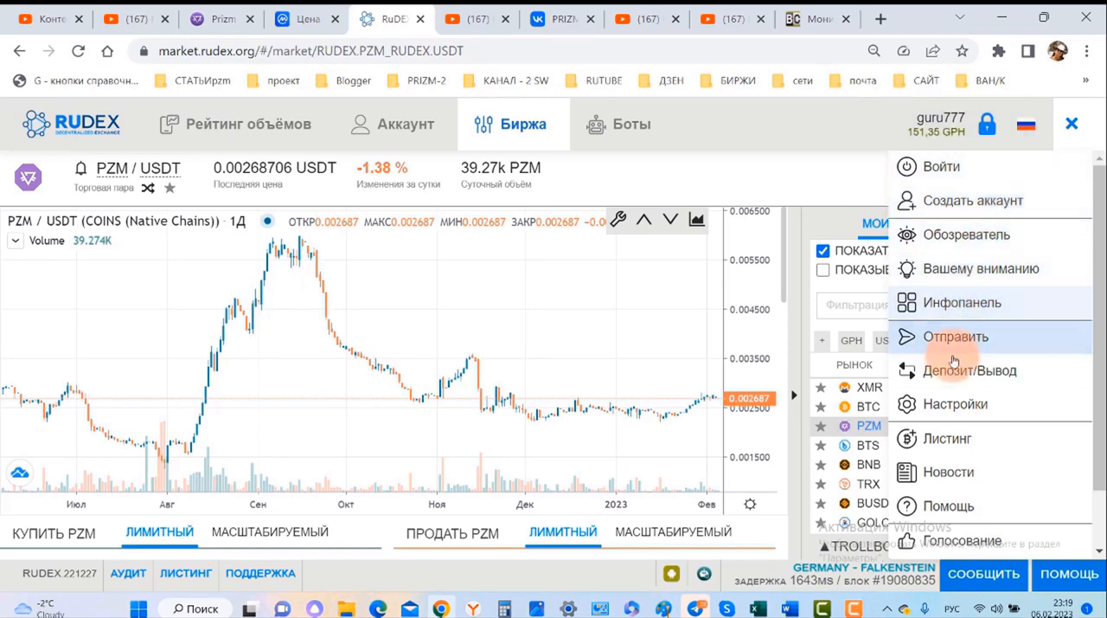
click(970, 370)
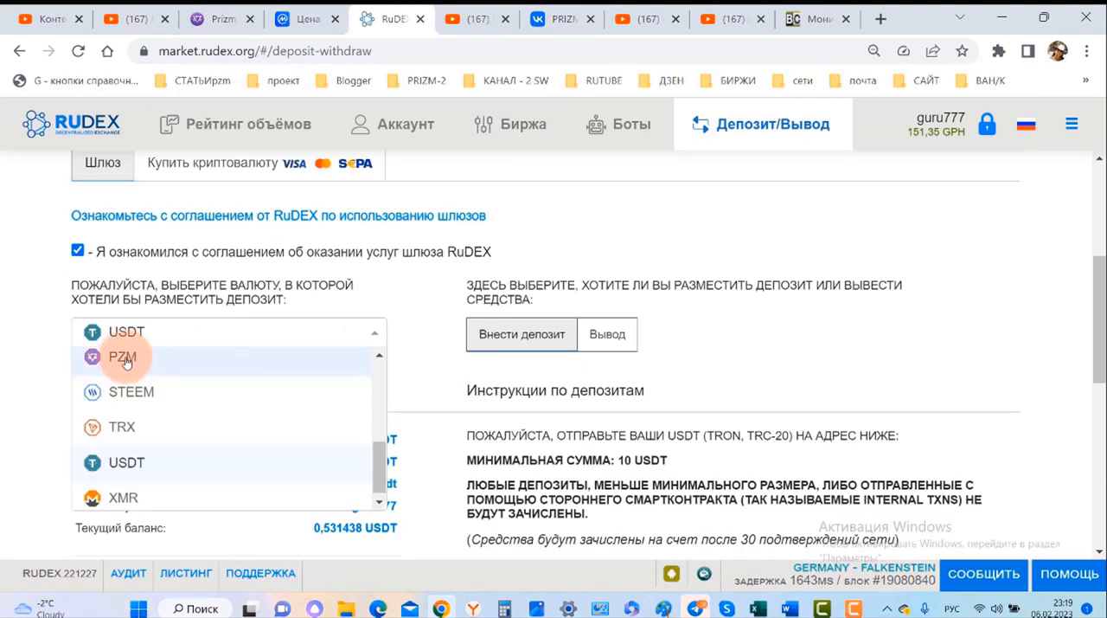
click(122, 357)
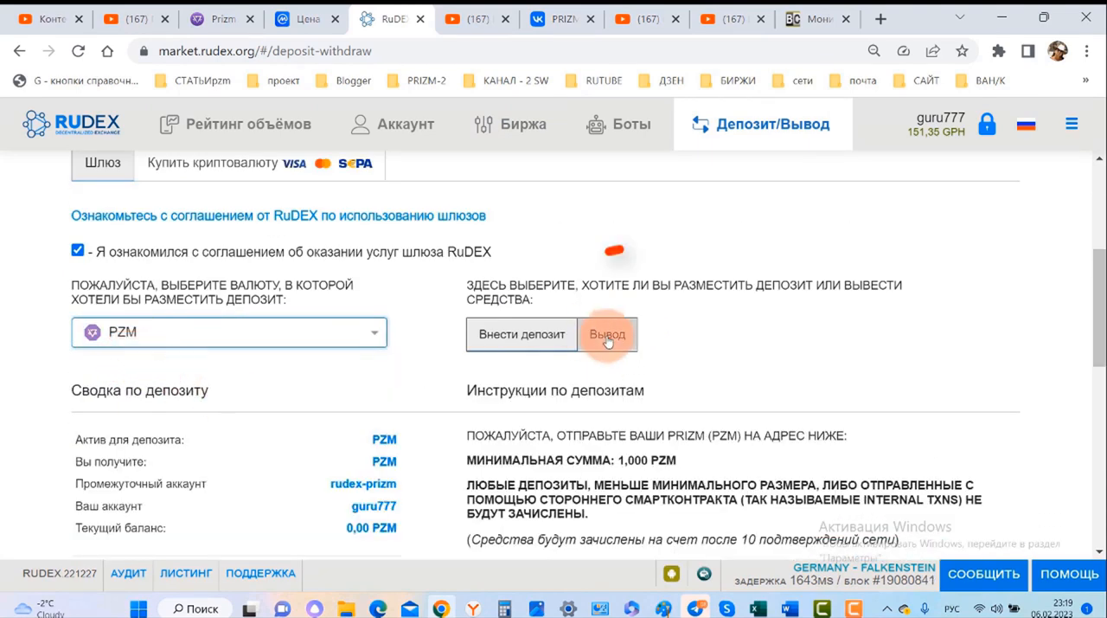
click(606, 334)
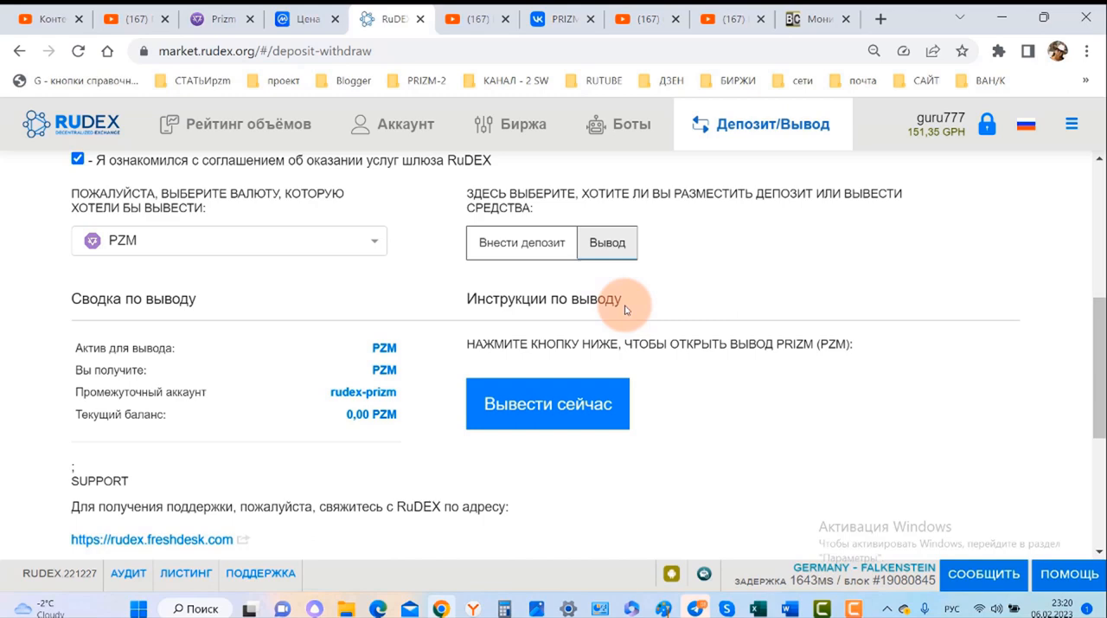
mouse_move(675, 362)
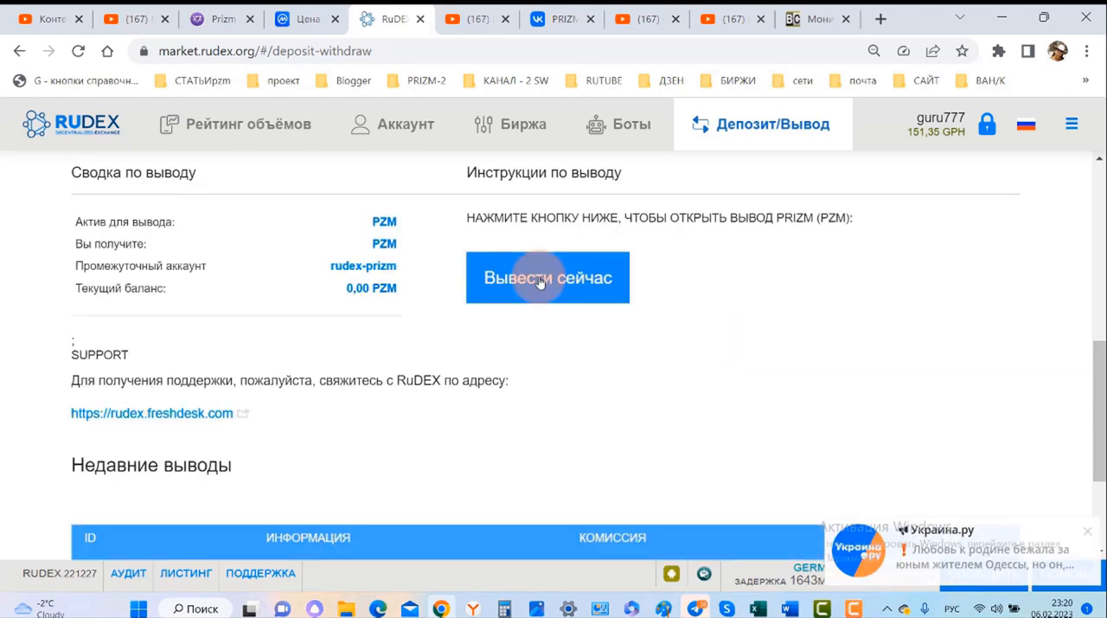
click(547, 278)
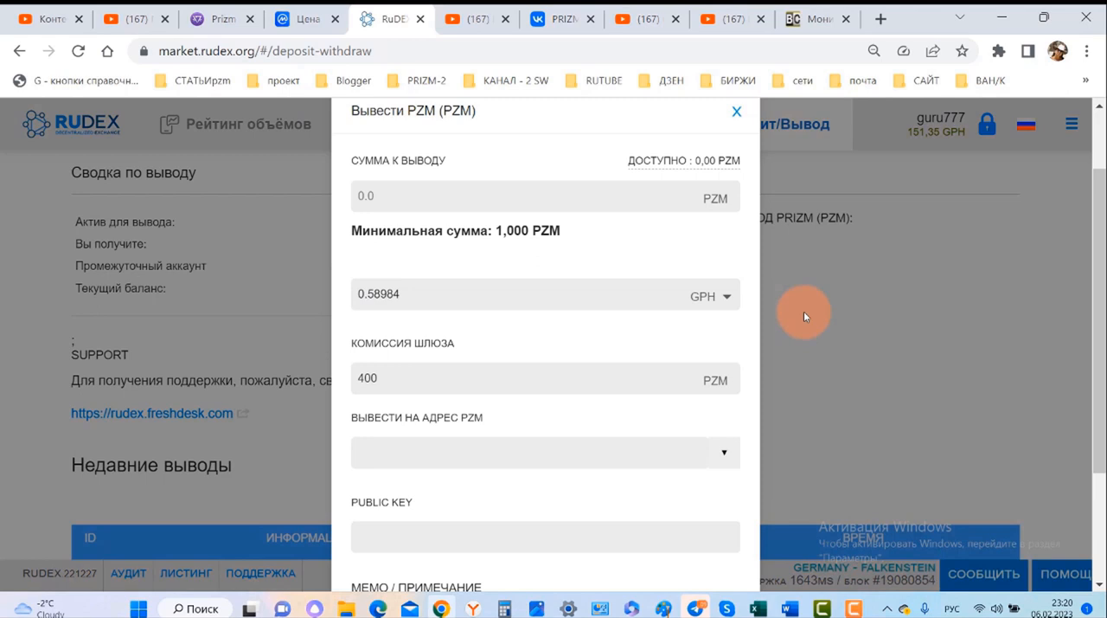
Paste the personal PRIZM wallet address into the withdrawal form's destination field
scroll(down, 3)
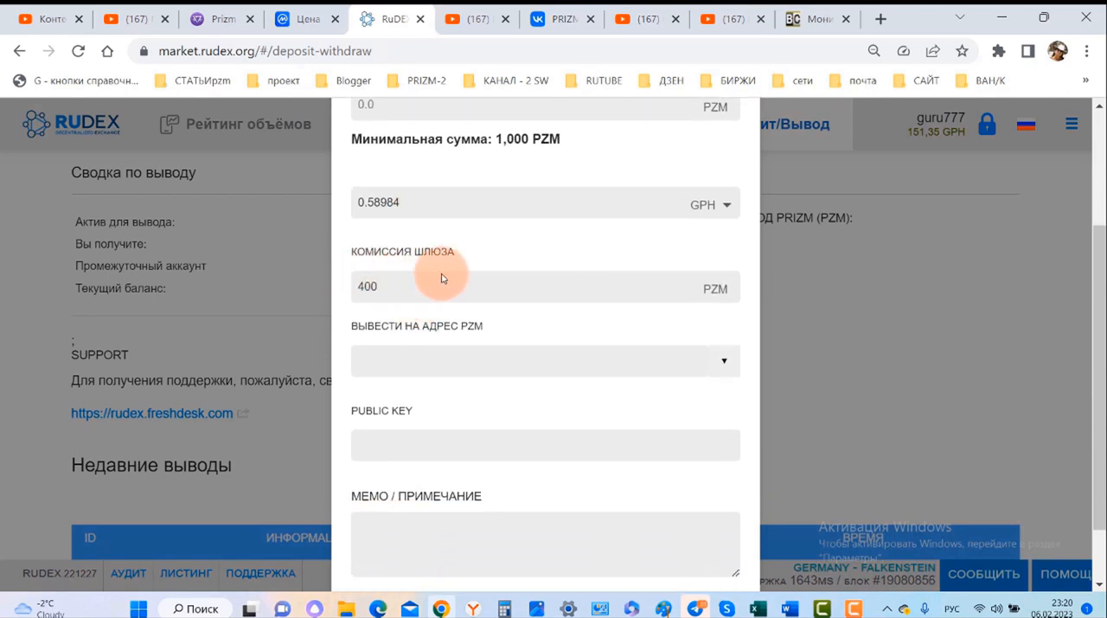
mouse_move(399, 277)
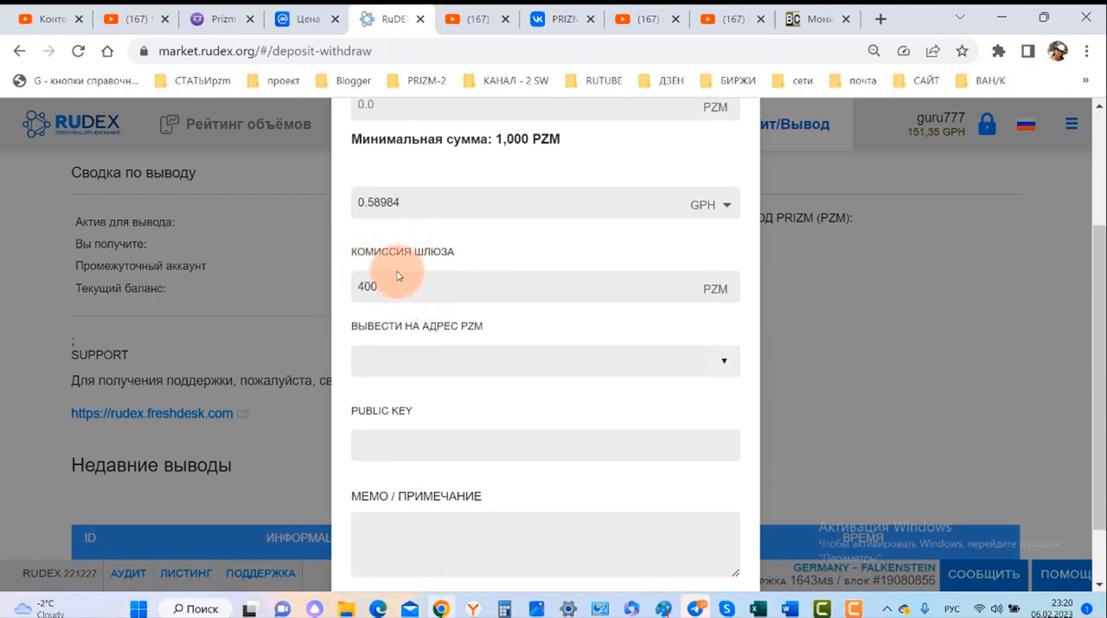
scroll(up, 3)
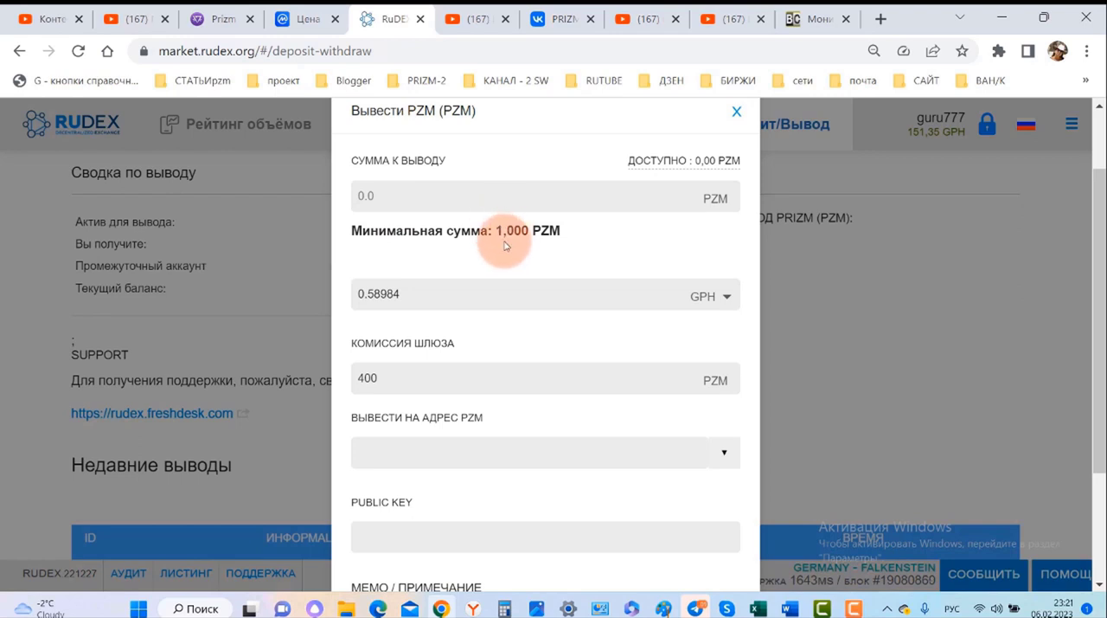
scroll(down, 3)
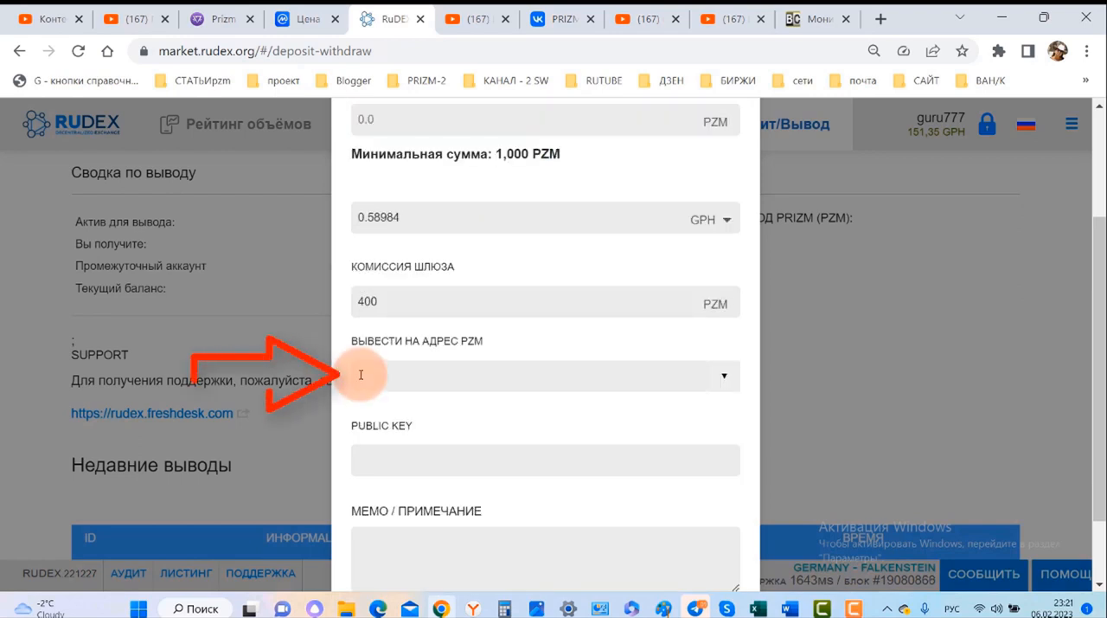
right_click(368, 375)
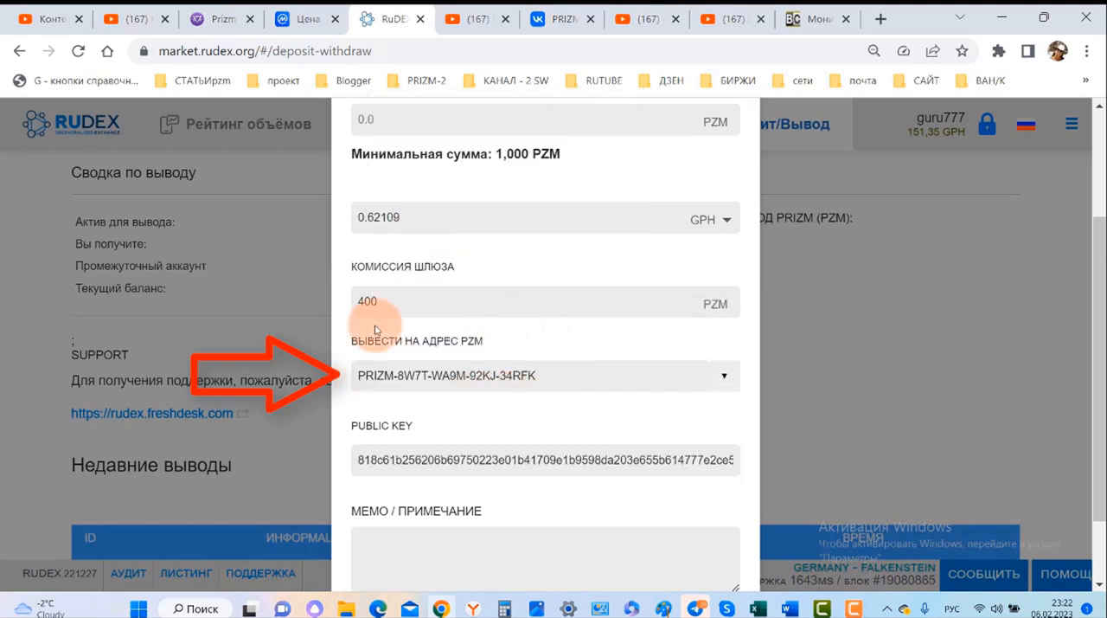
scroll(down, 3)
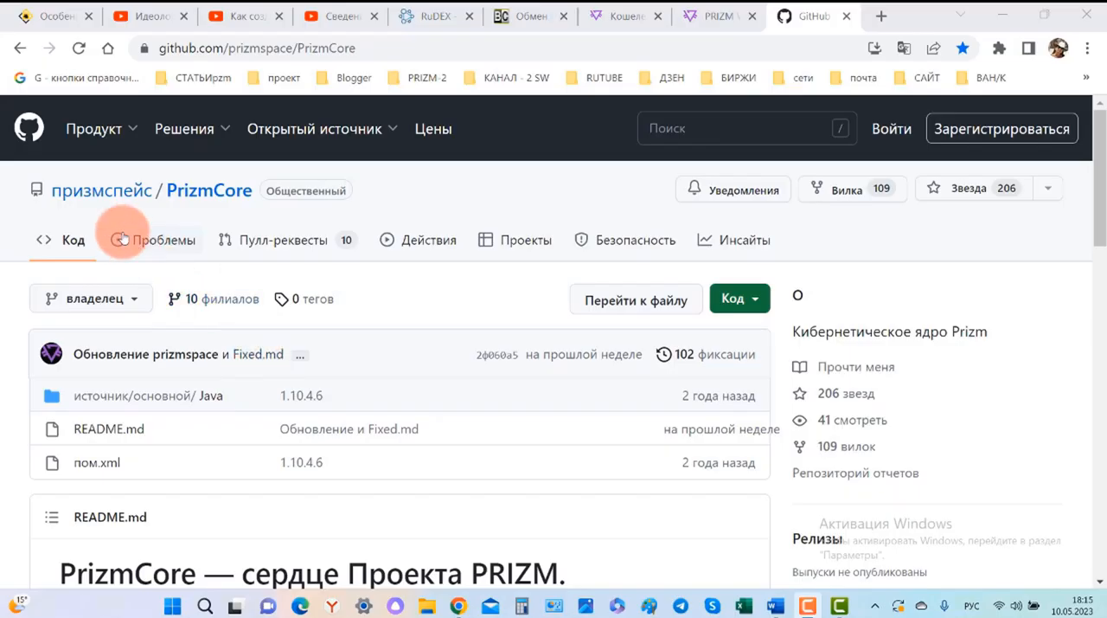
Browse the PrizmCore README wallet links and the explorer's recent blocks, readying the address paste
scroll(down, 3)
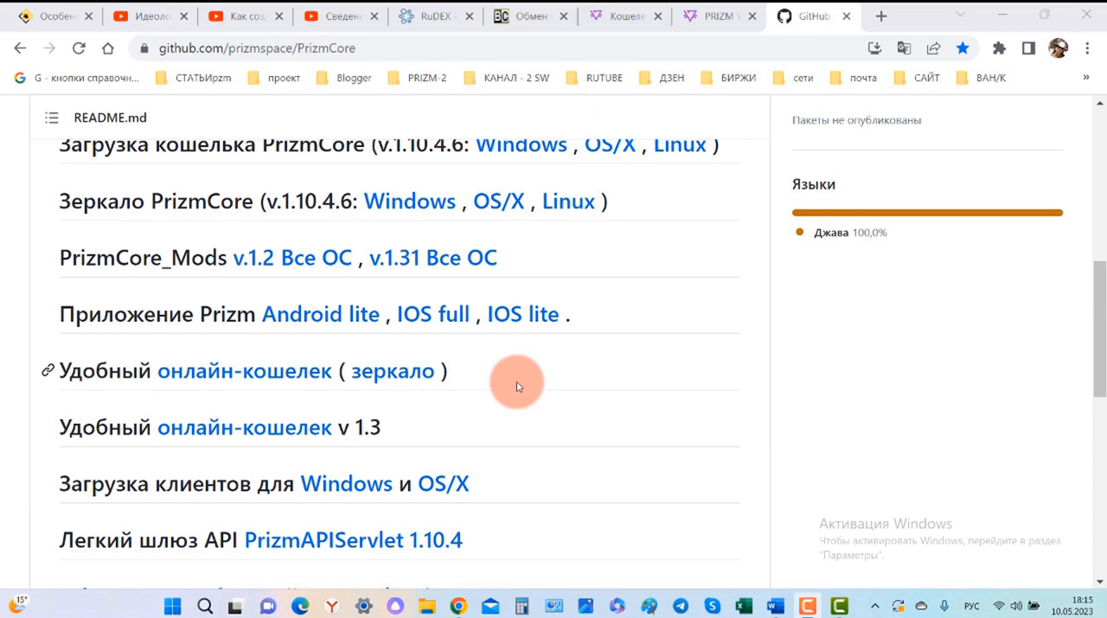
scroll(down, 3)
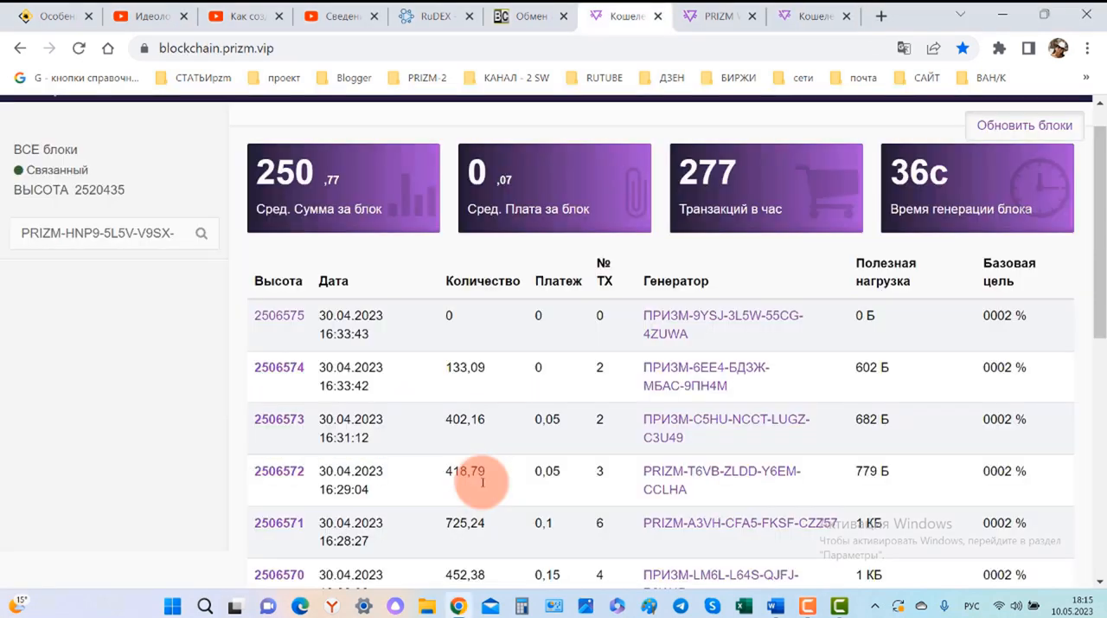
scroll(down, 3)
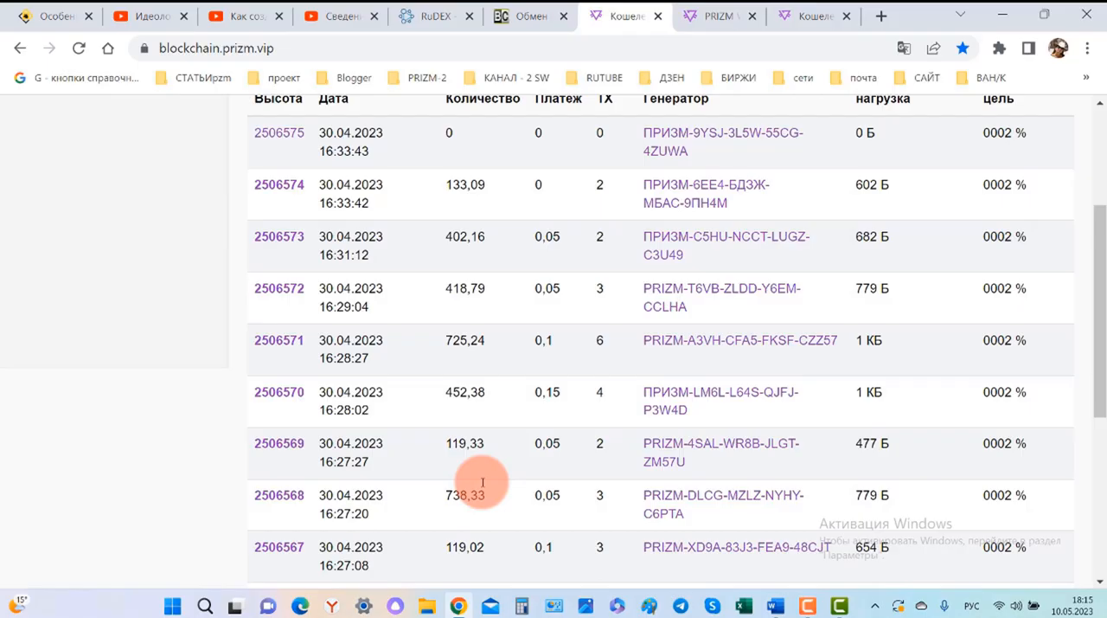
right_click(653, 437)
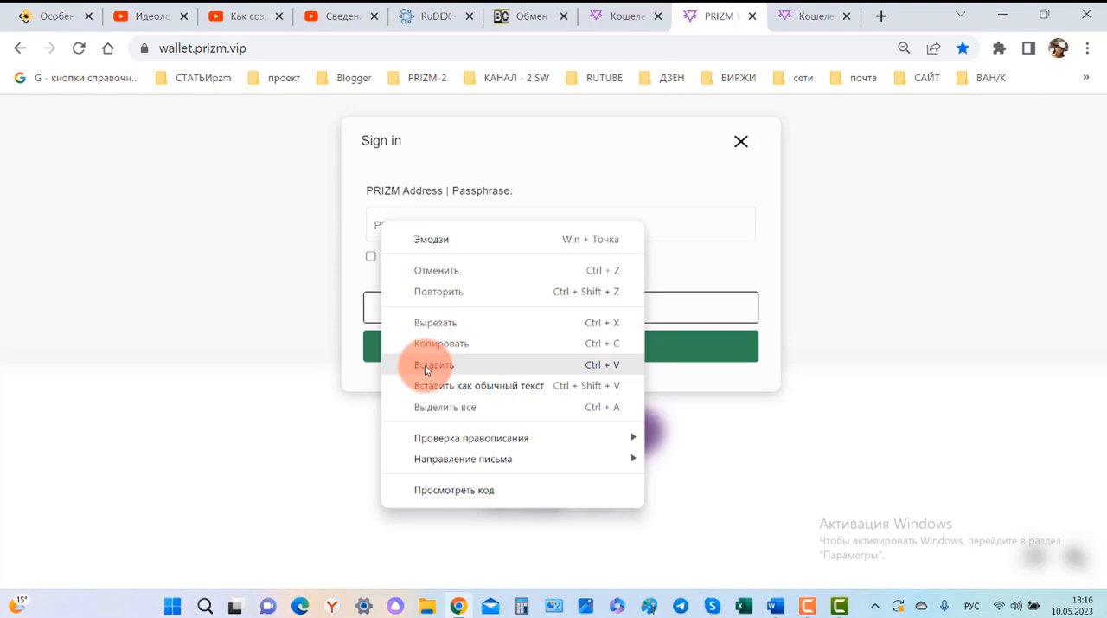
Paste the PRIZM address into the wallet.prizm.vip sign-in field
click(432, 364)
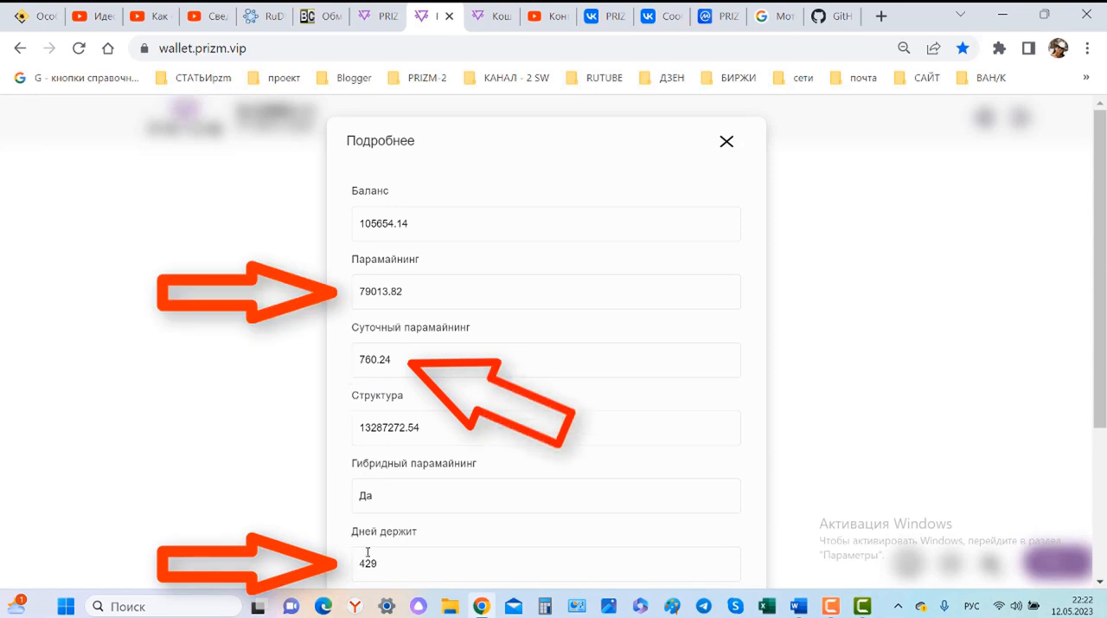
View the wallet's Подробнее details, then return to the PrizmCore GitHub README
click(726, 141)
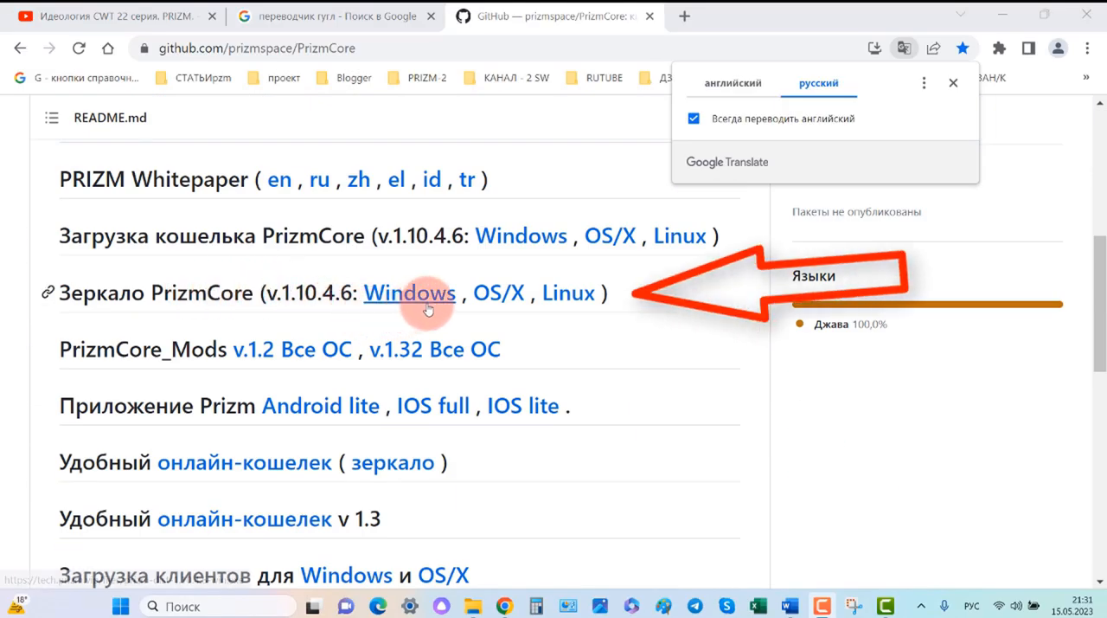
Review the PrizmCore mirror, snapshot and Java 8 links, then show the original English README
scroll(down, 3)
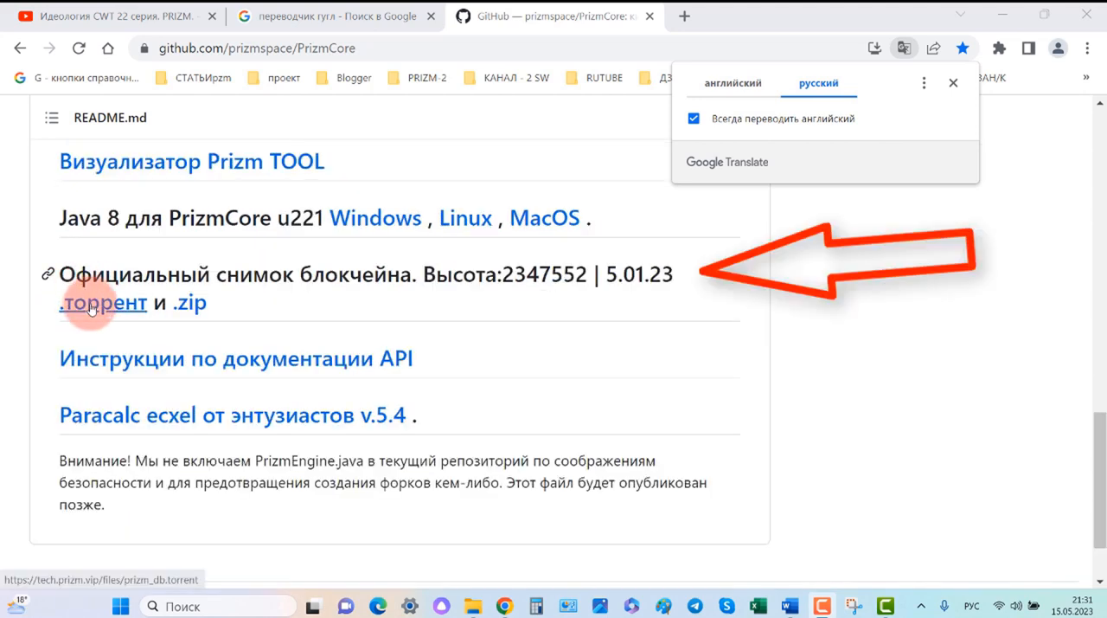
mouse_move(189, 302)
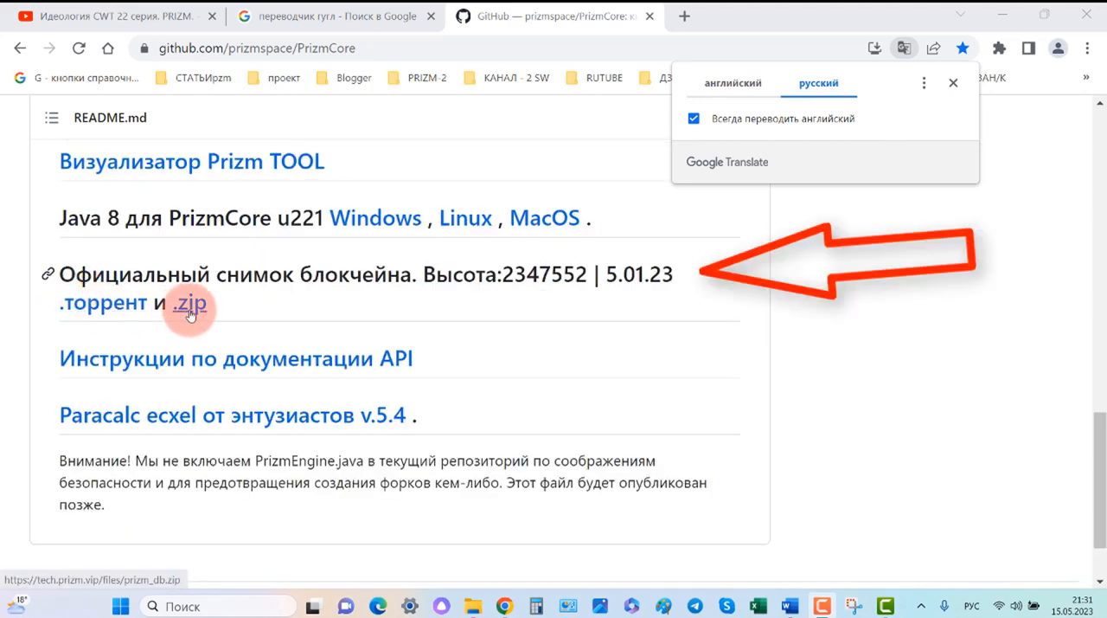
scroll(up, 3)
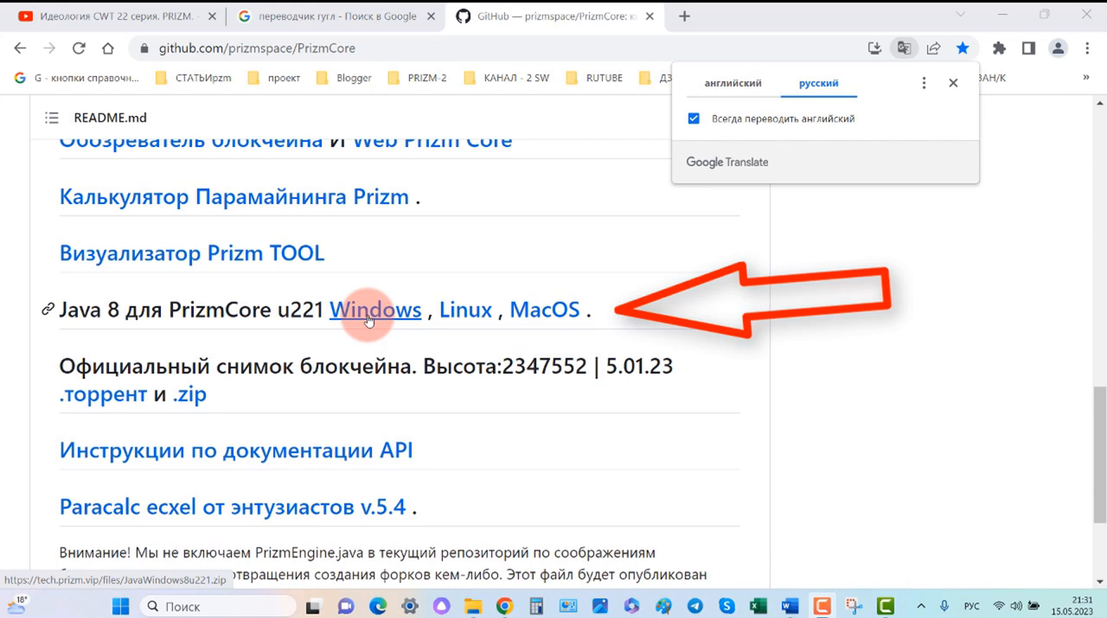
mouse_move(544, 308)
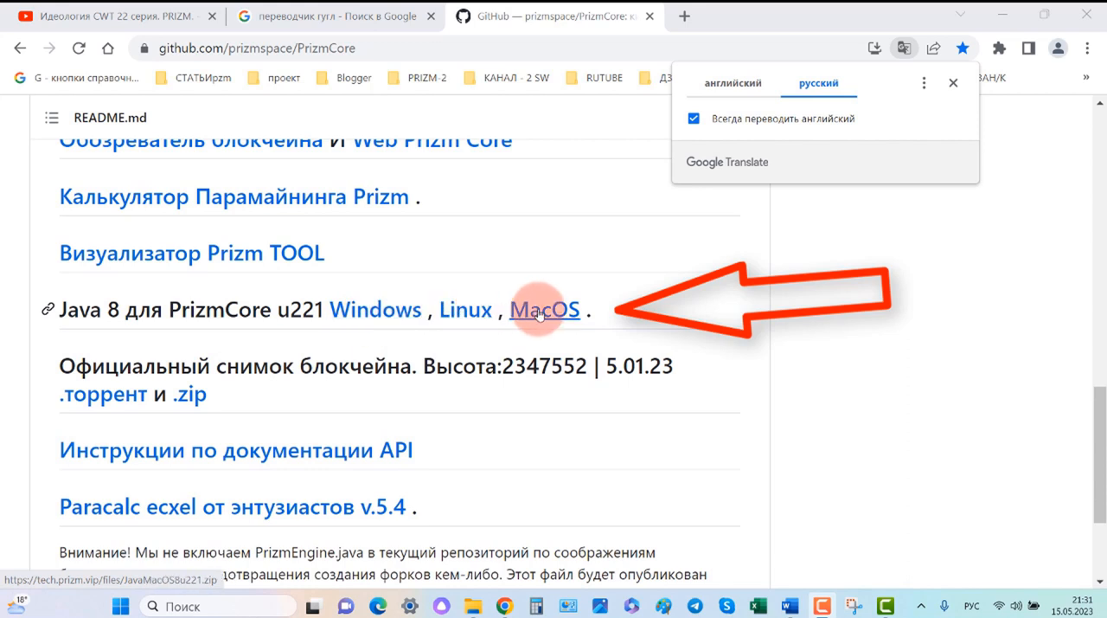
mouse_move(677, 305)
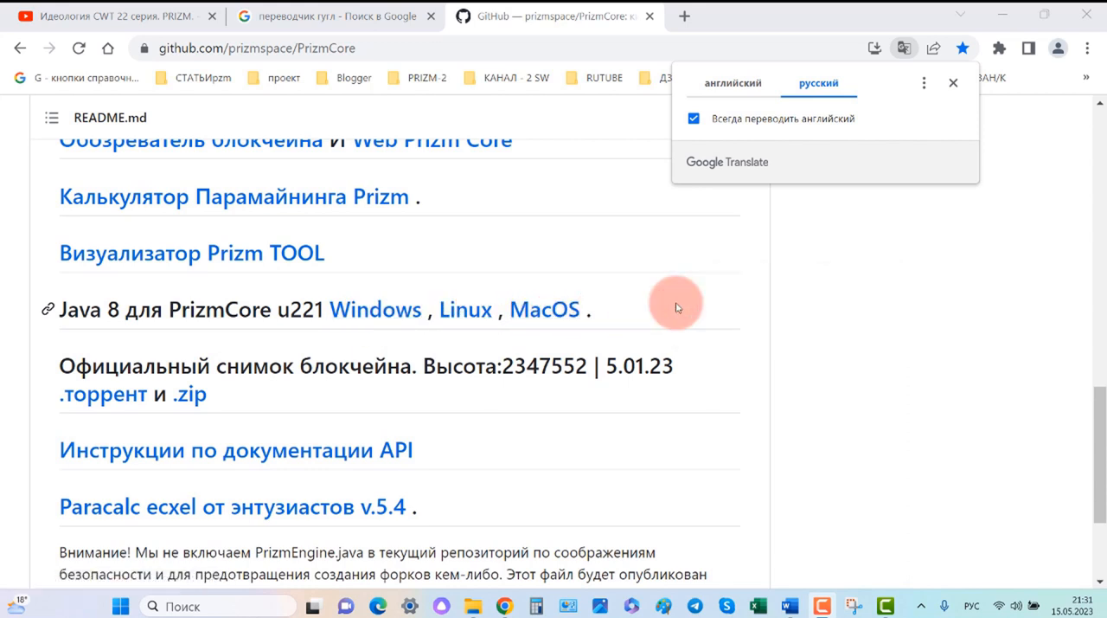
click(952, 82)
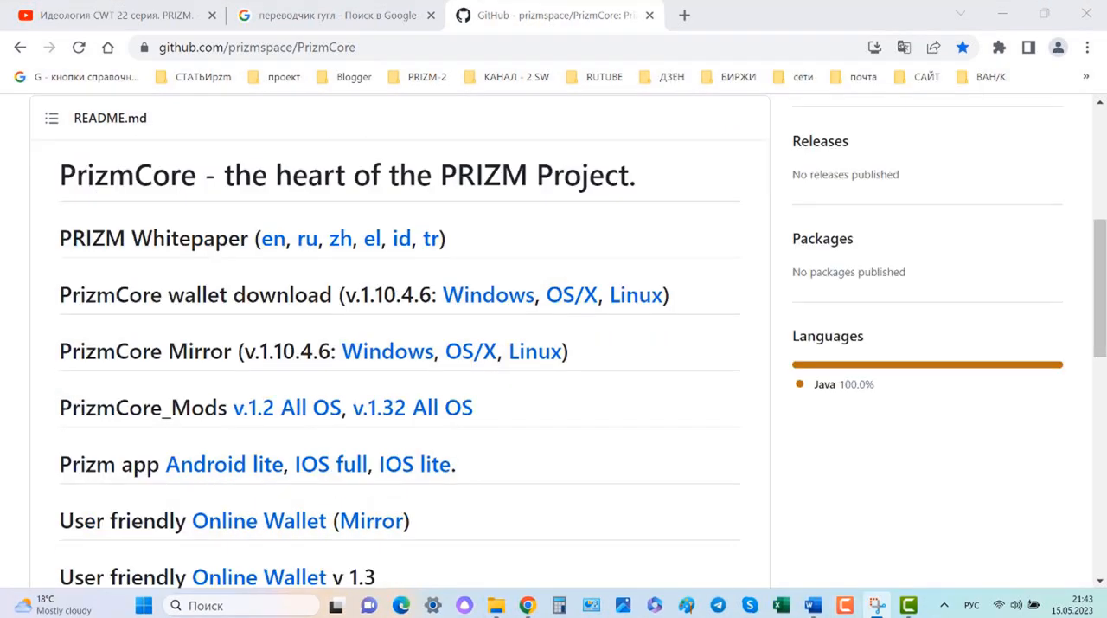